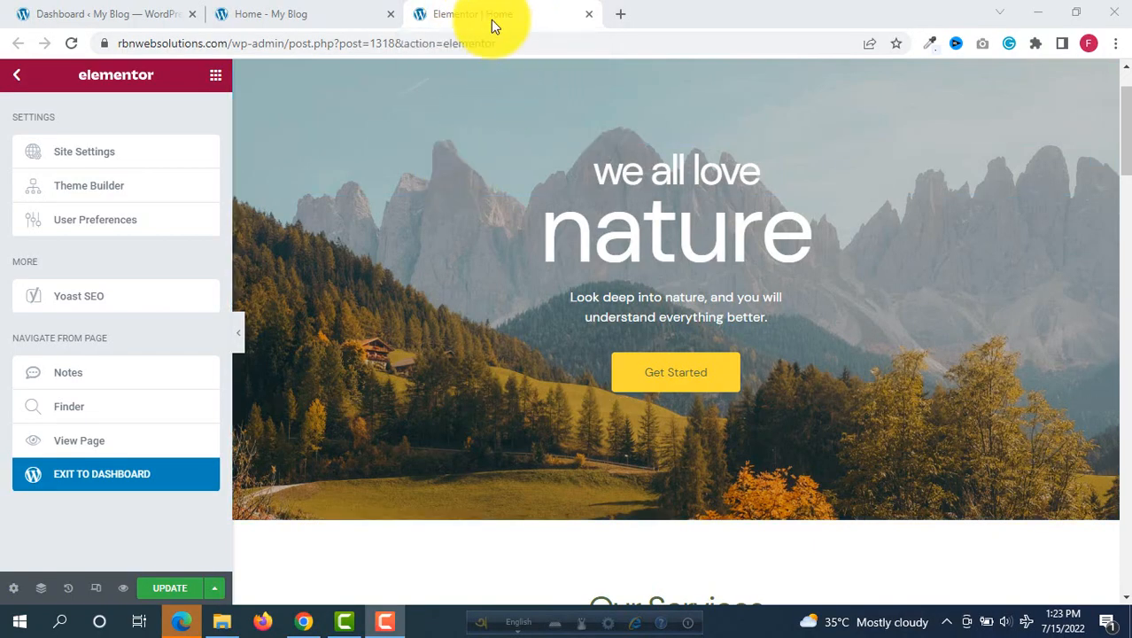
pyautogui.moveTo(890, 113)
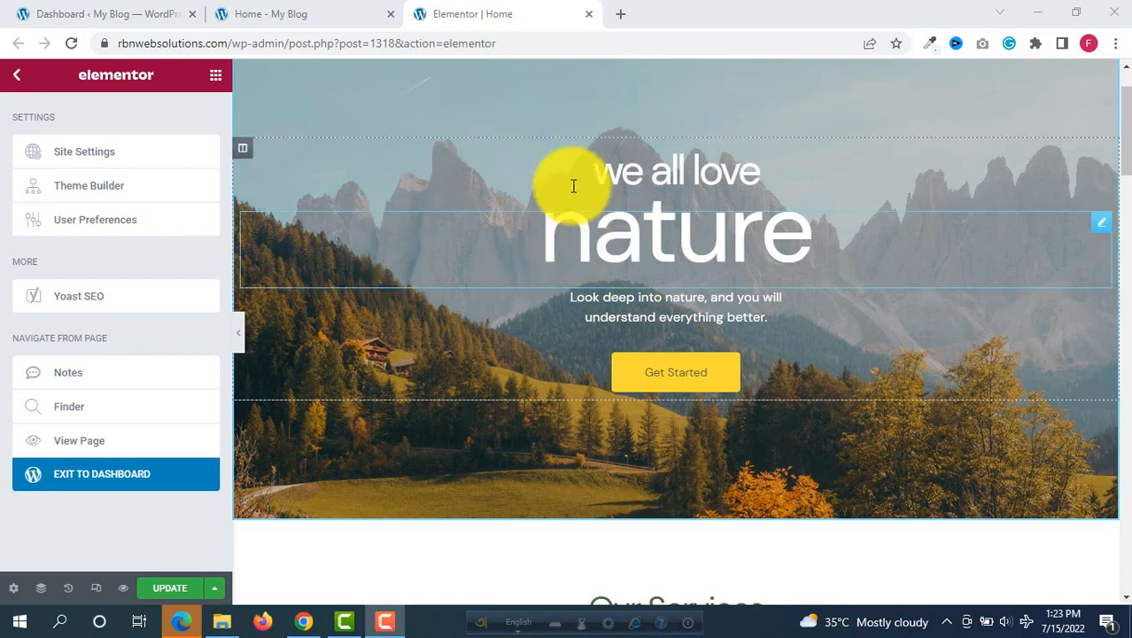
# Back on the dashboard, search the plugin directory for 'dup' to find Duplicate Page
pyautogui.scroll(-3)
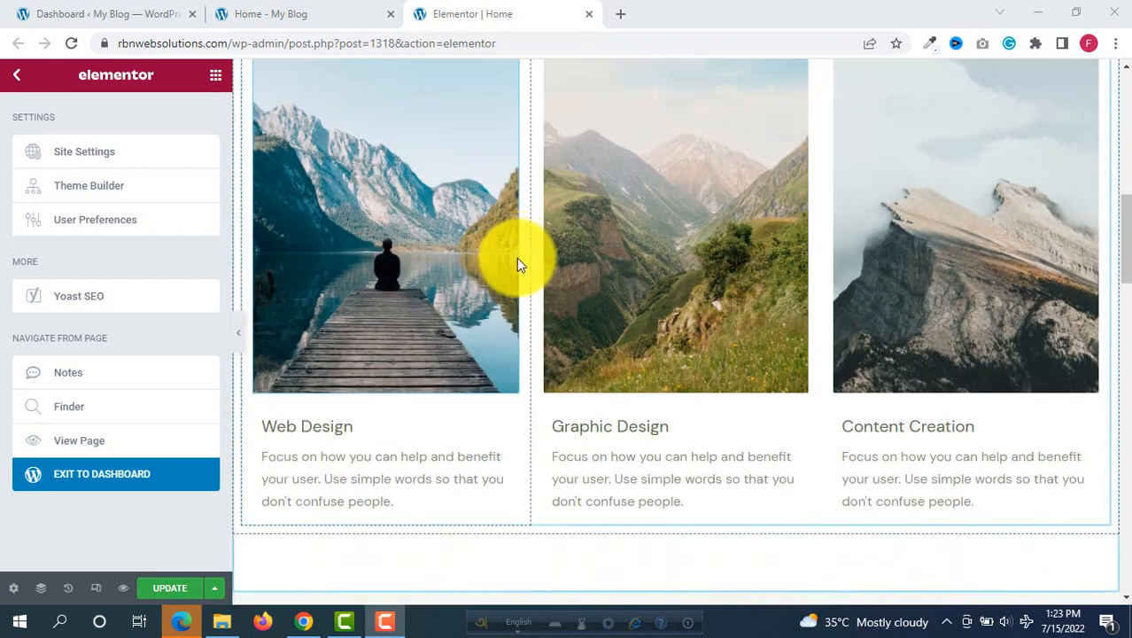
pyautogui.scroll(-3)
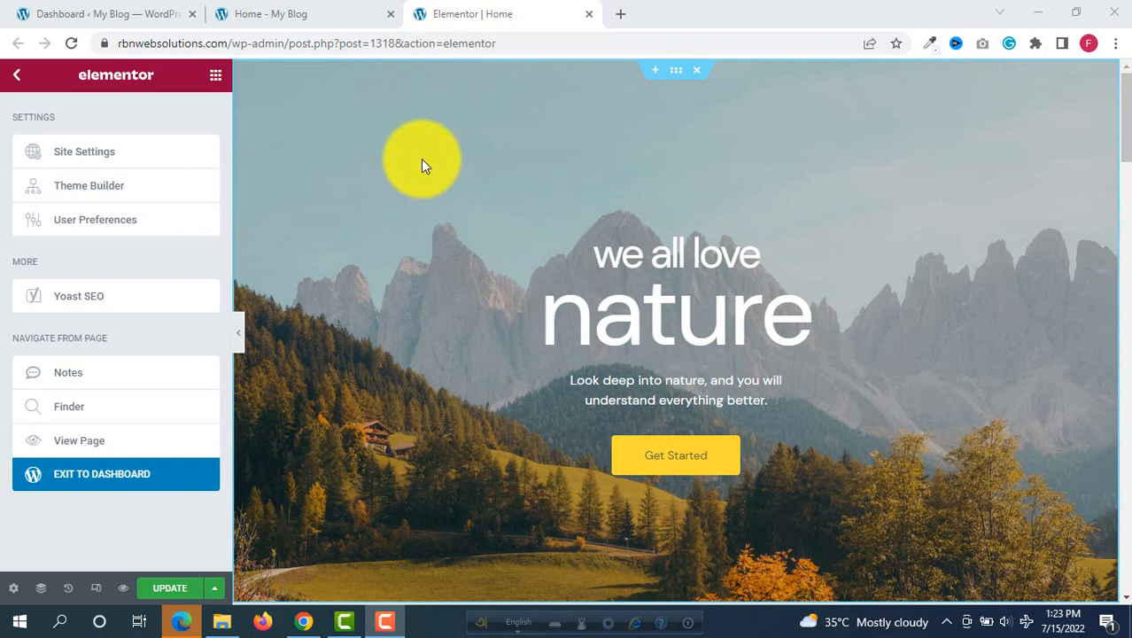
pyautogui.scroll(-3)
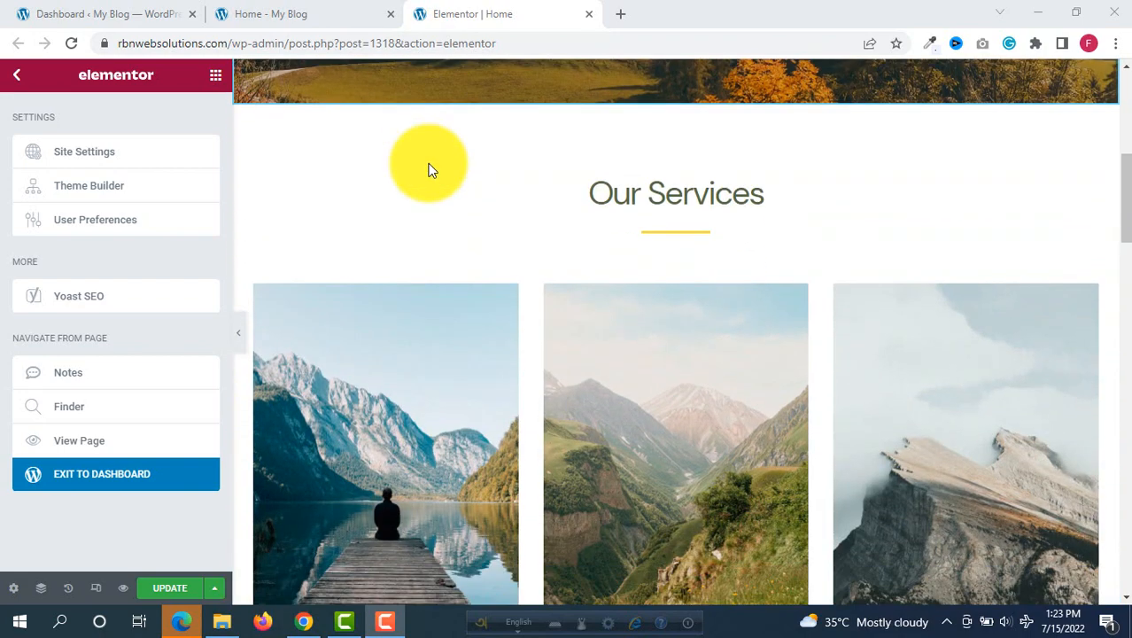
pyautogui.scroll(3)
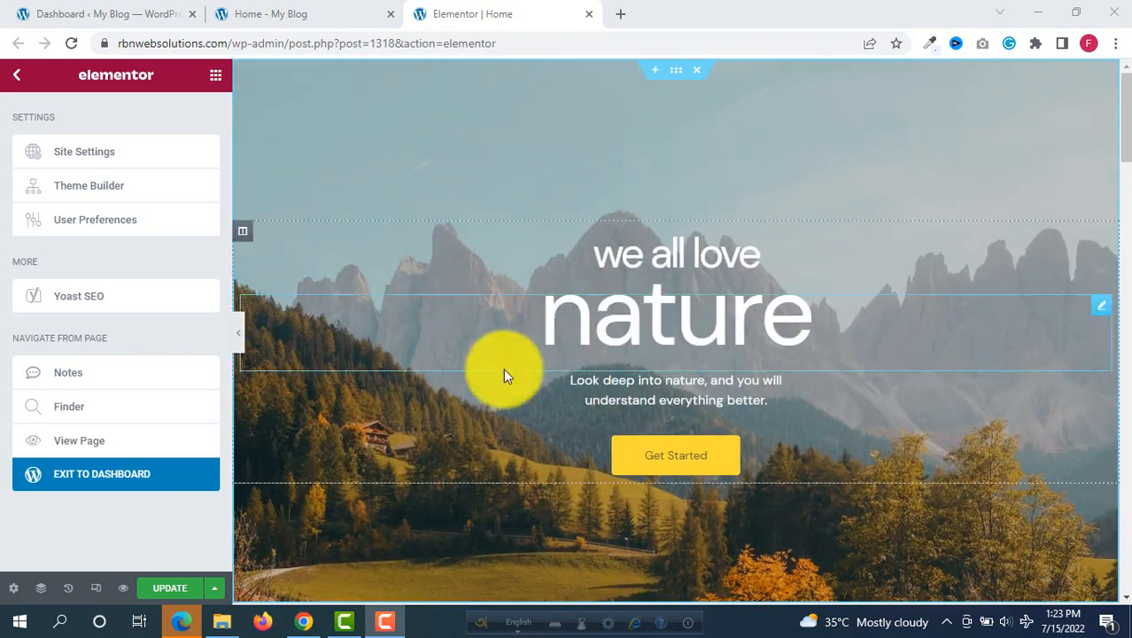
pyautogui.scroll(-3)
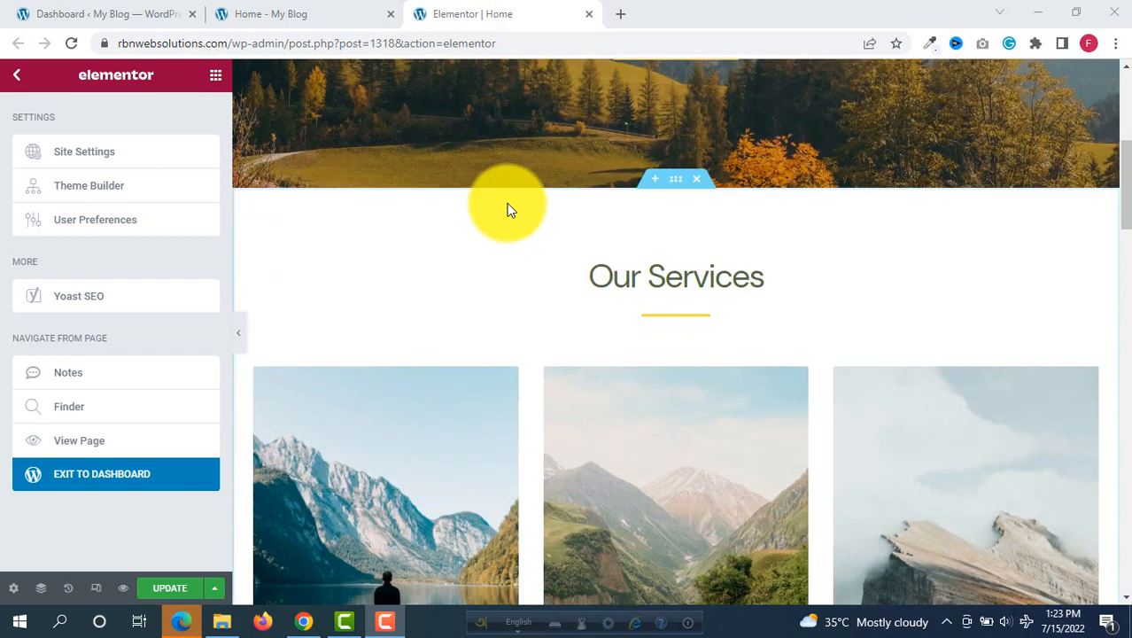
pyautogui.scroll(-3)
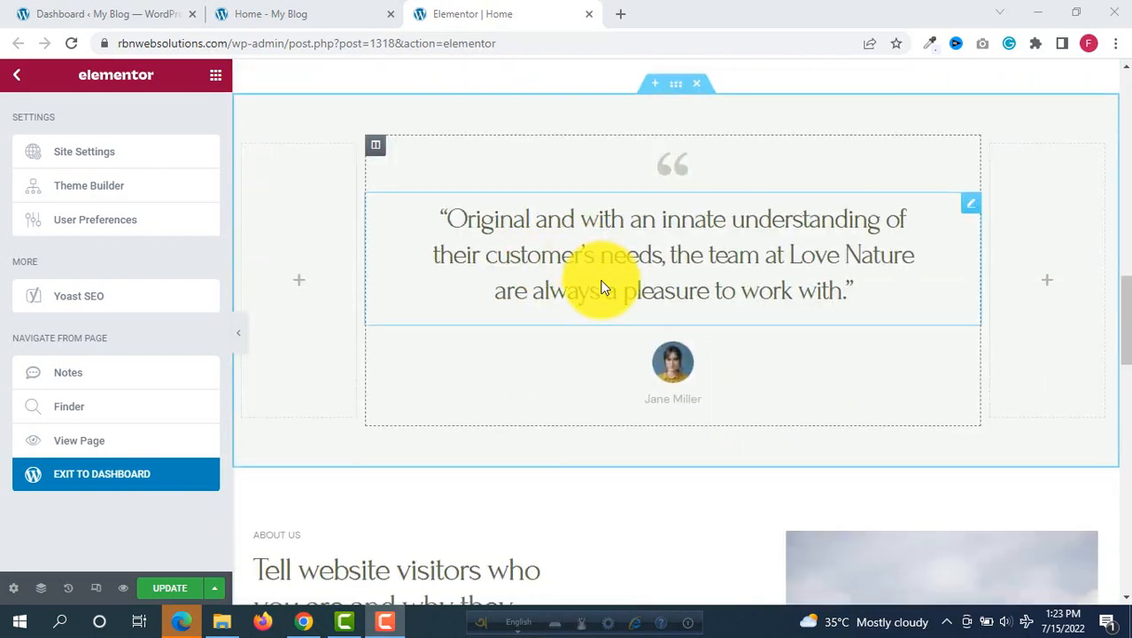
pyautogui.scroll(-3)
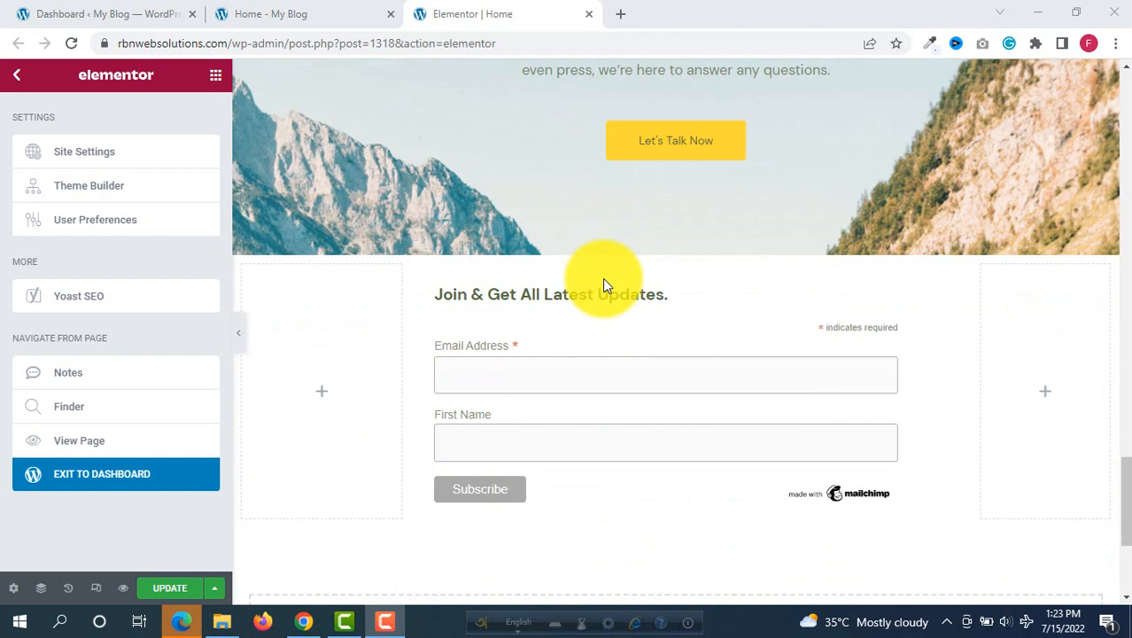
pyautogui.scroll(-3)
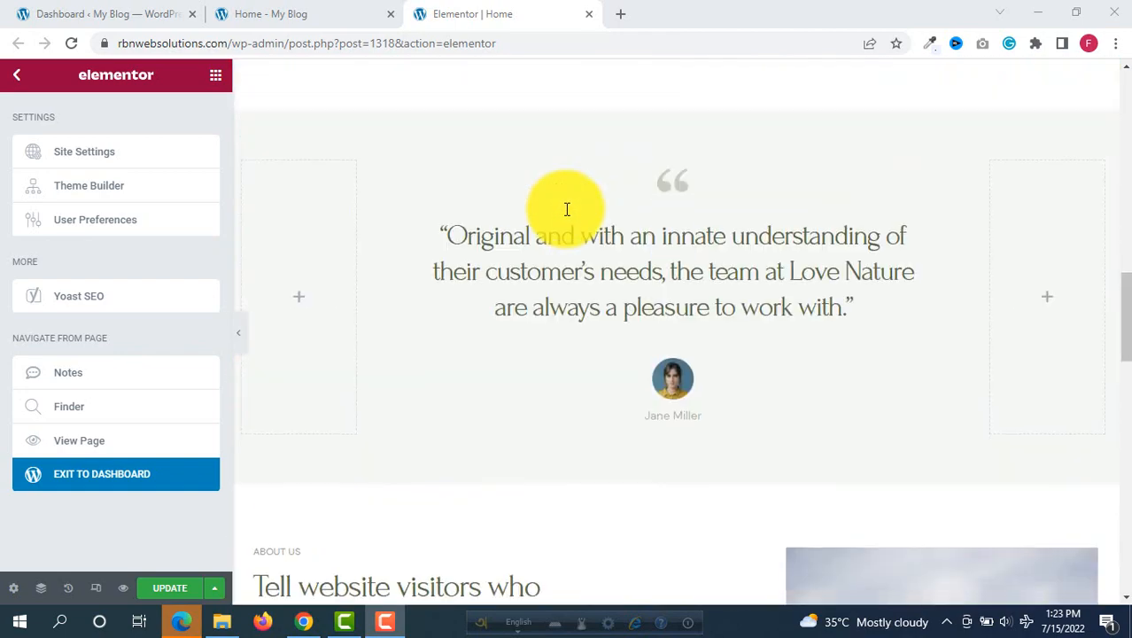
pyautogui.scroll(-3)
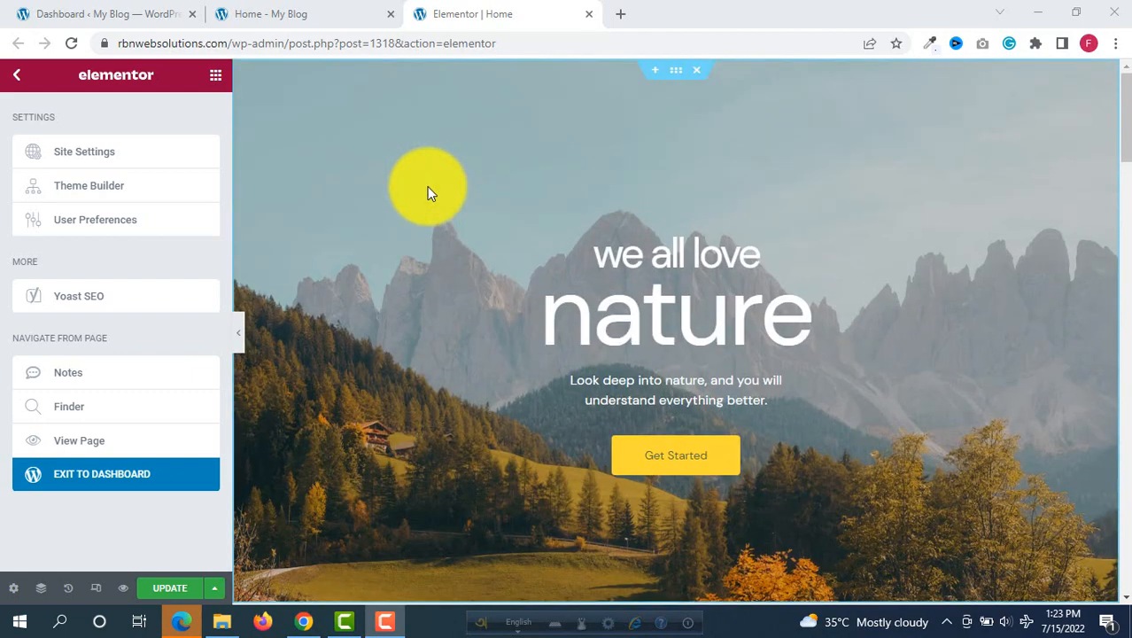
pyautogui.moveTo(467, 174)
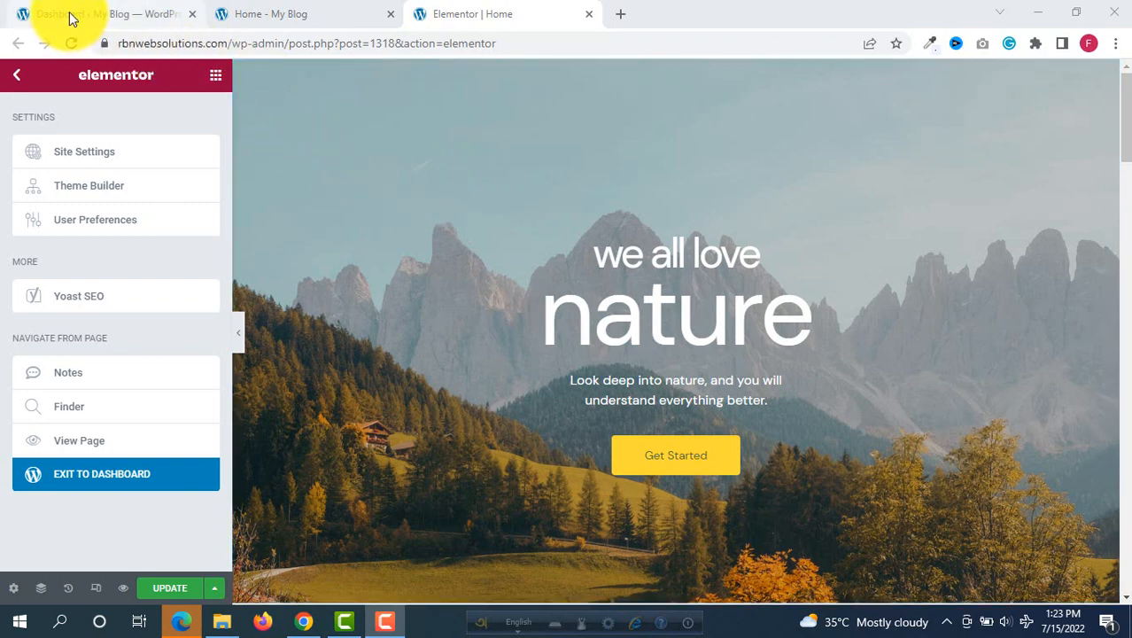
pyautogui.click(106, 14)
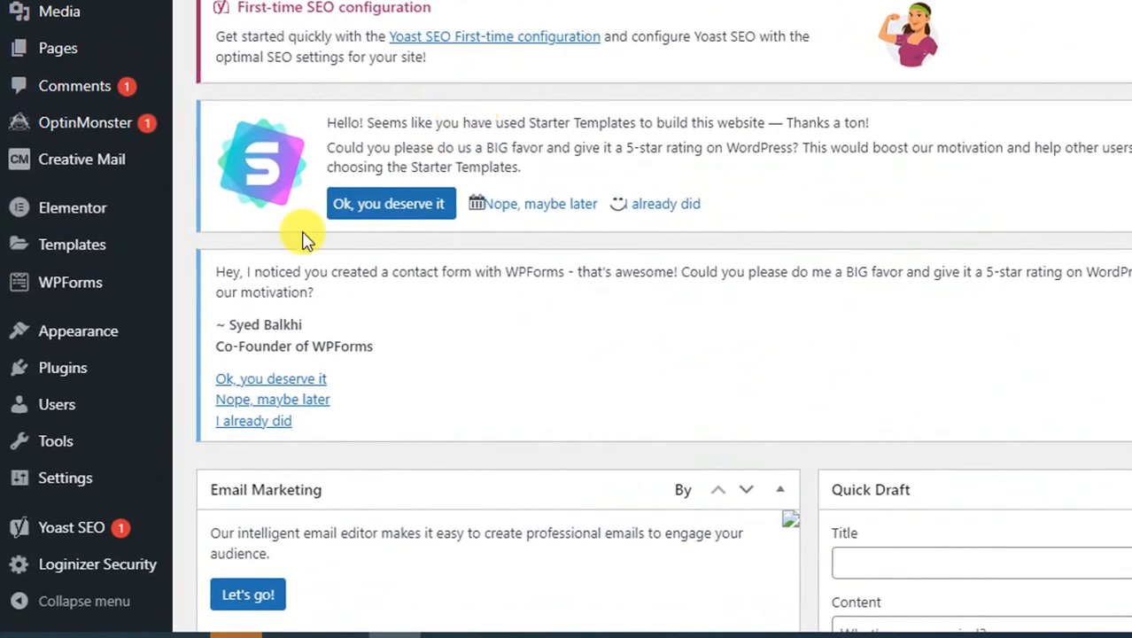
pyautogui.moveTo(62, 367)
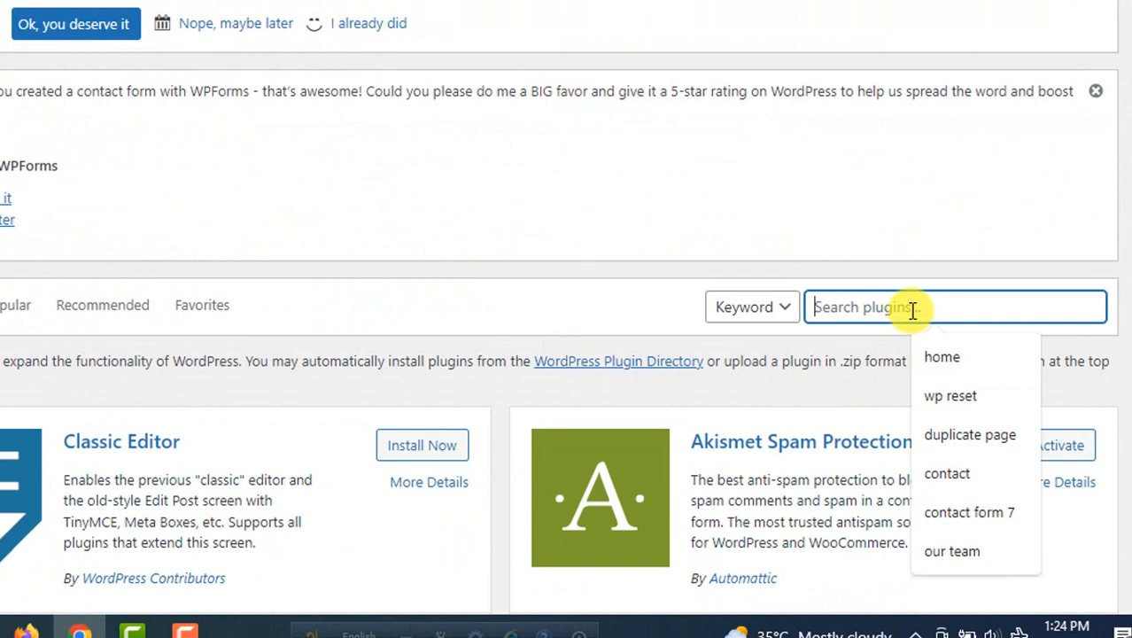
pyautogui.write('dup')
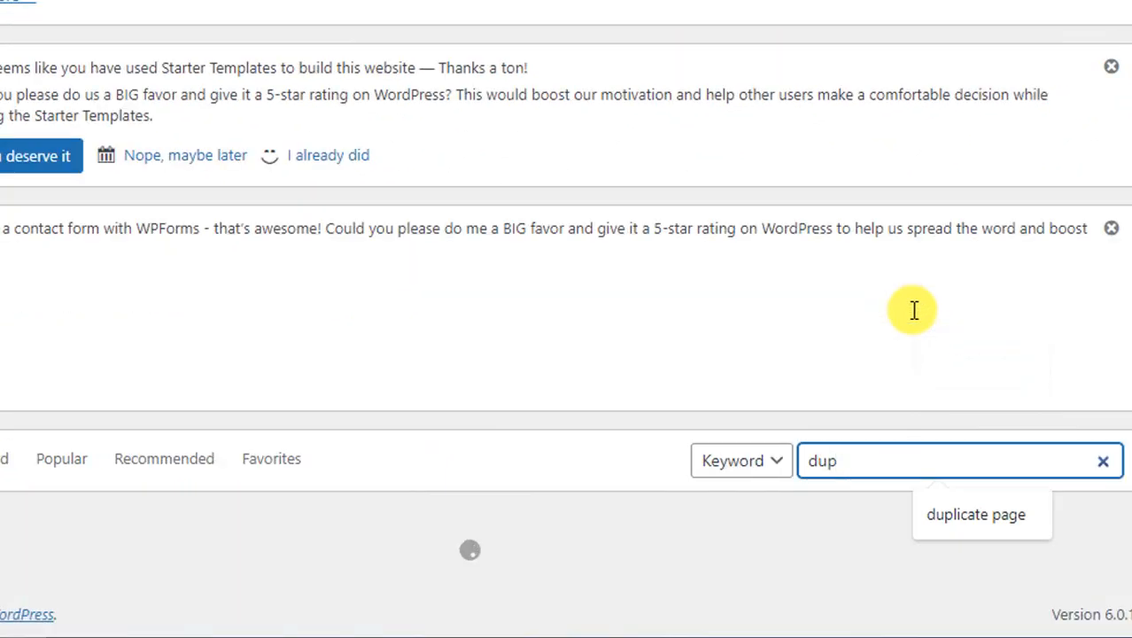
pyautogui.click(975, 514)
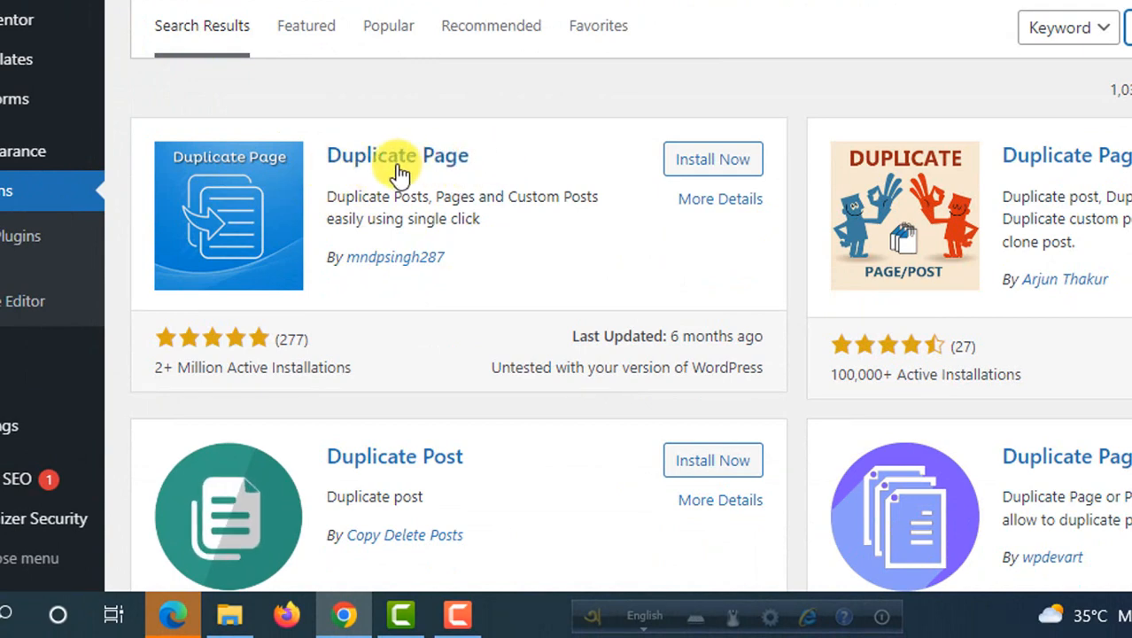
pyautogui.moveTo(478, 298)
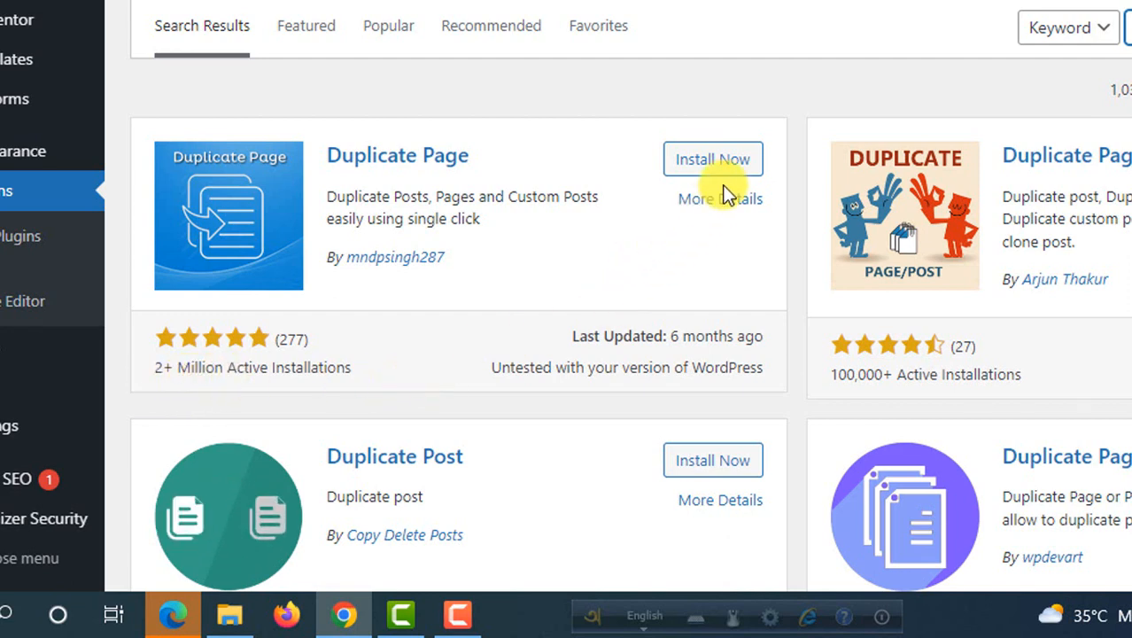
# Install the Duplicate Page plugin and activate it once installed
pyautogui.click(713, 159)
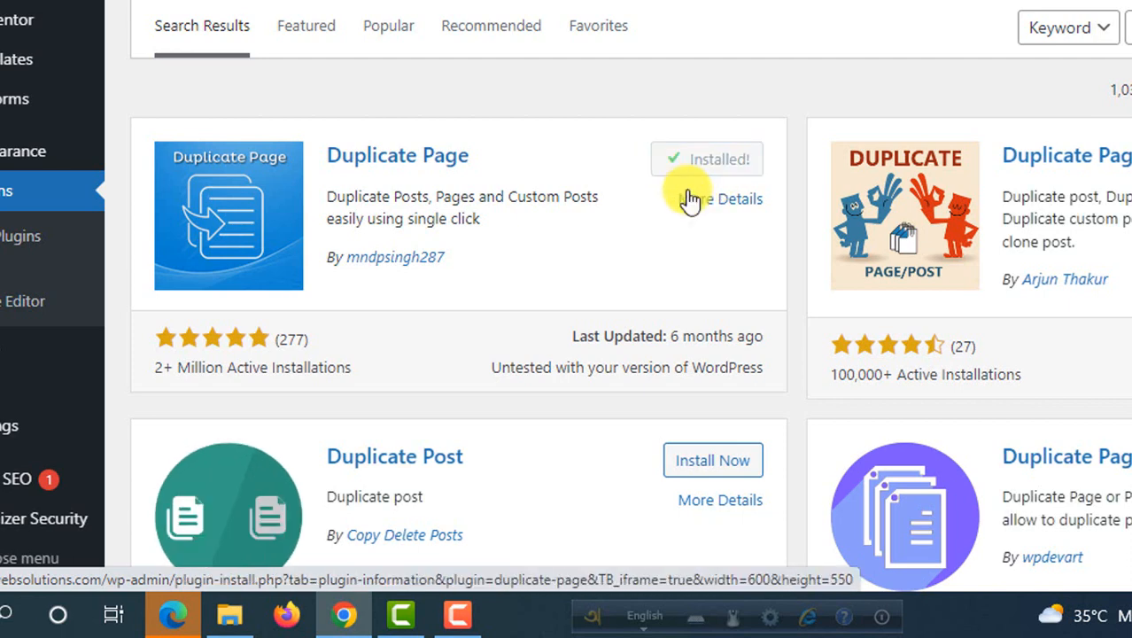
pyautogui.click(706, 159)
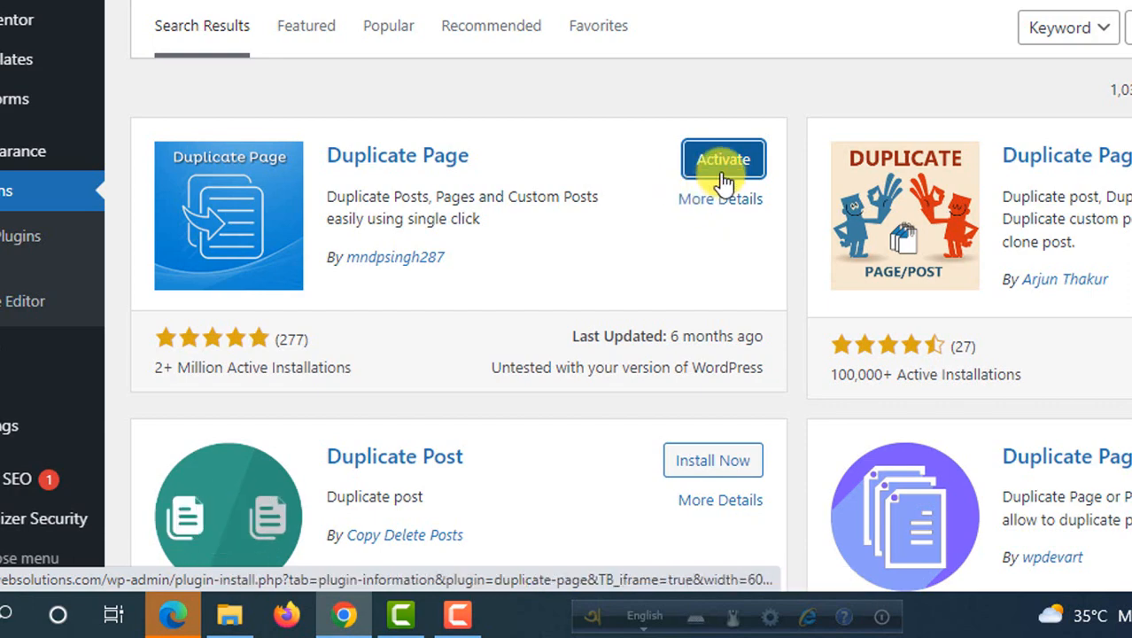
pyautogui.click(723, 159)
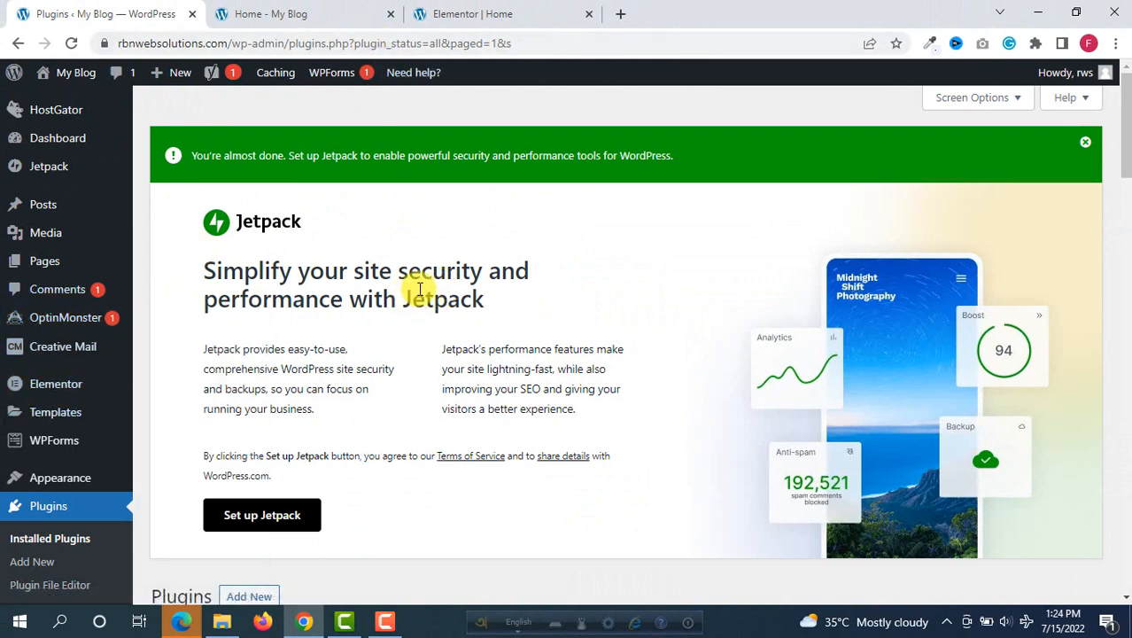
pyautogui.moveTo(364, 138)
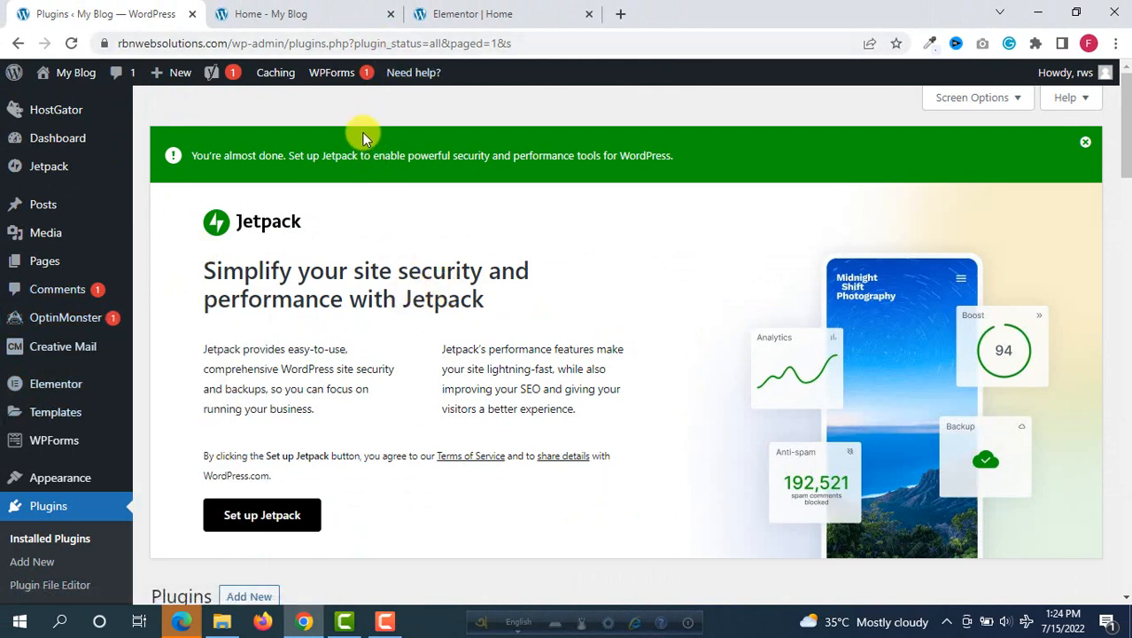
pyautogui.click(302, 14)
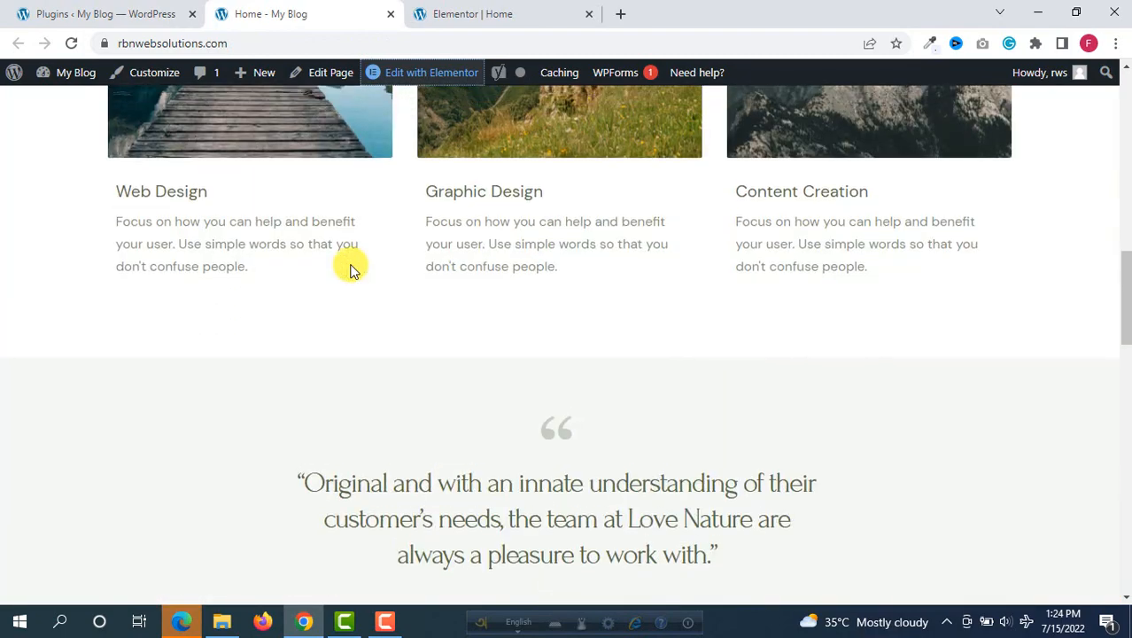
pyautogui.click(102, 13)
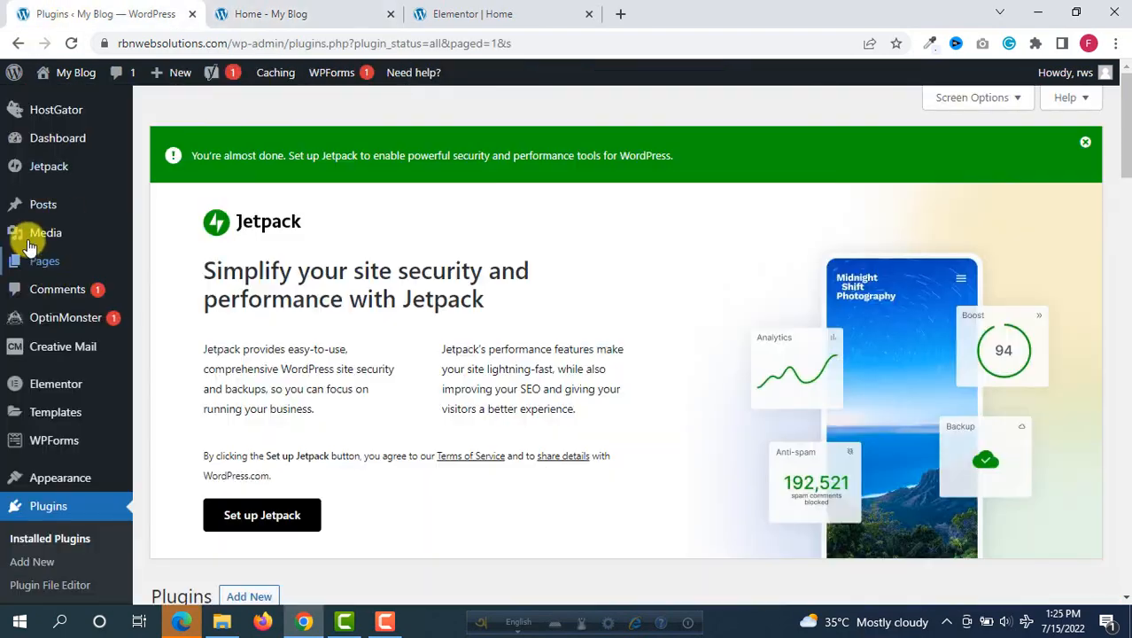
pyautogui.click(44, 260)
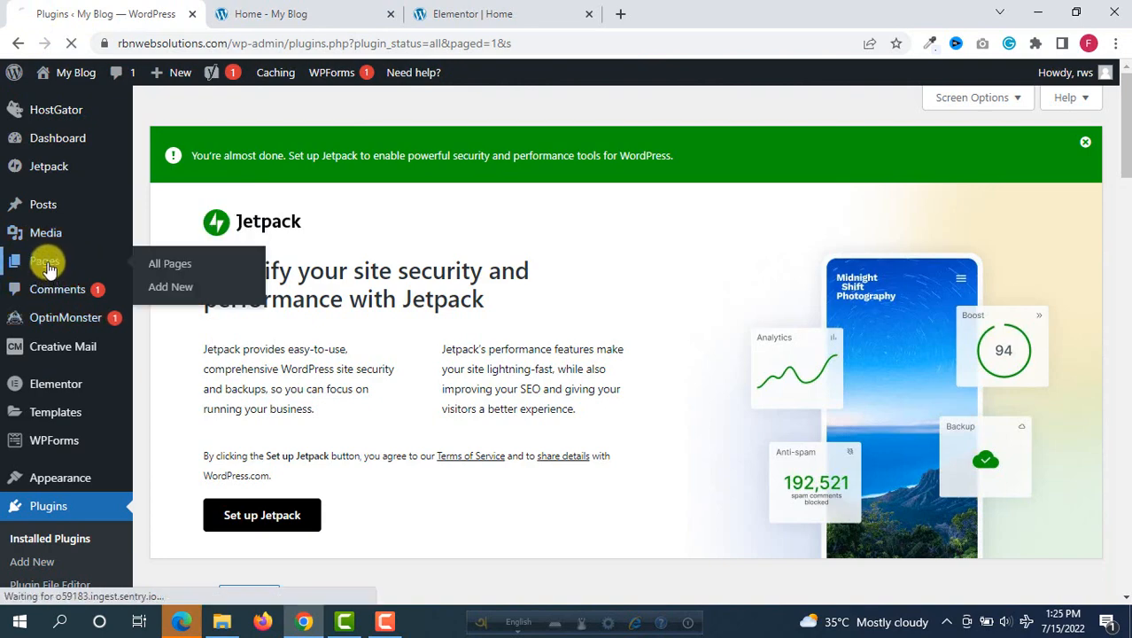
# From All Pages, open the duplicated Home draft with Elementor
pyautogui.click(45, 260)
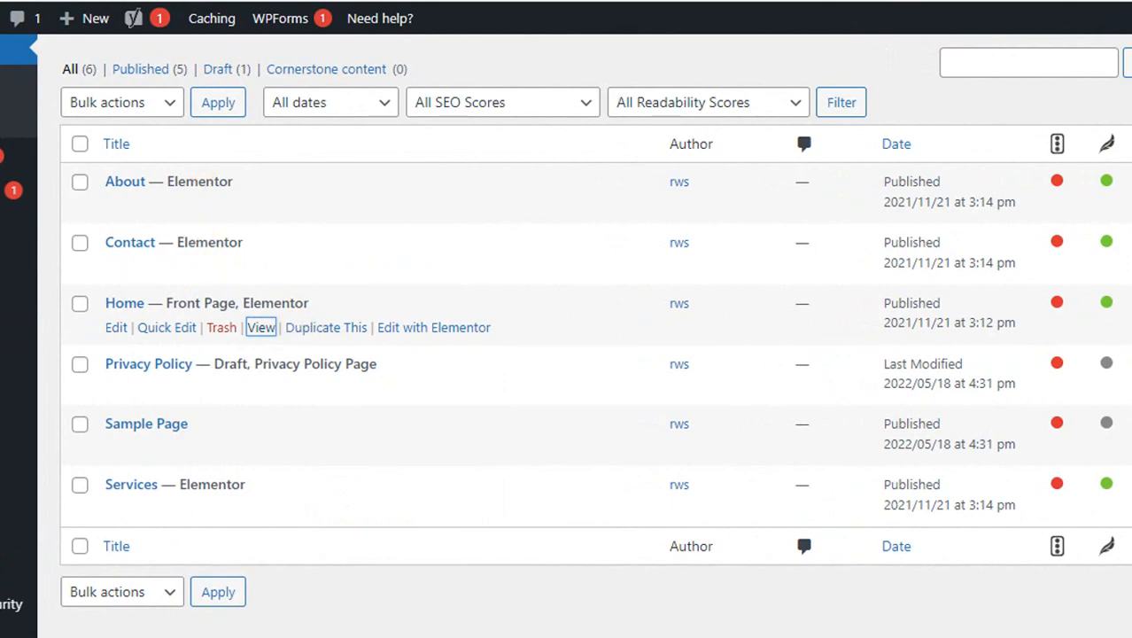
pyautogui.click(260, 327)
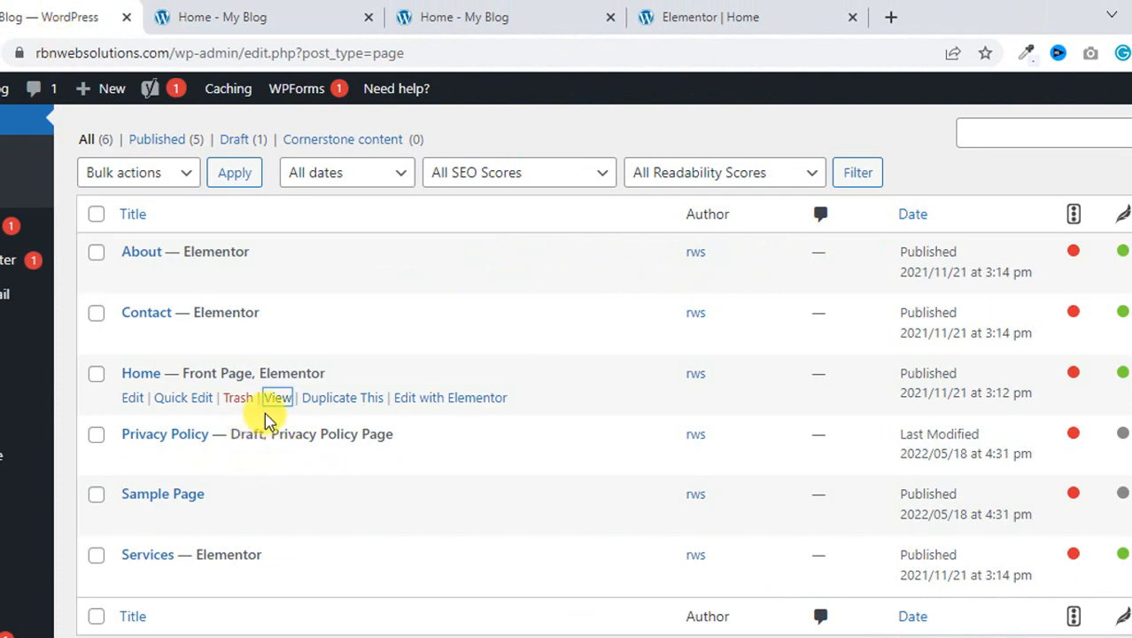
pyautogui.moveTo(343, 413)
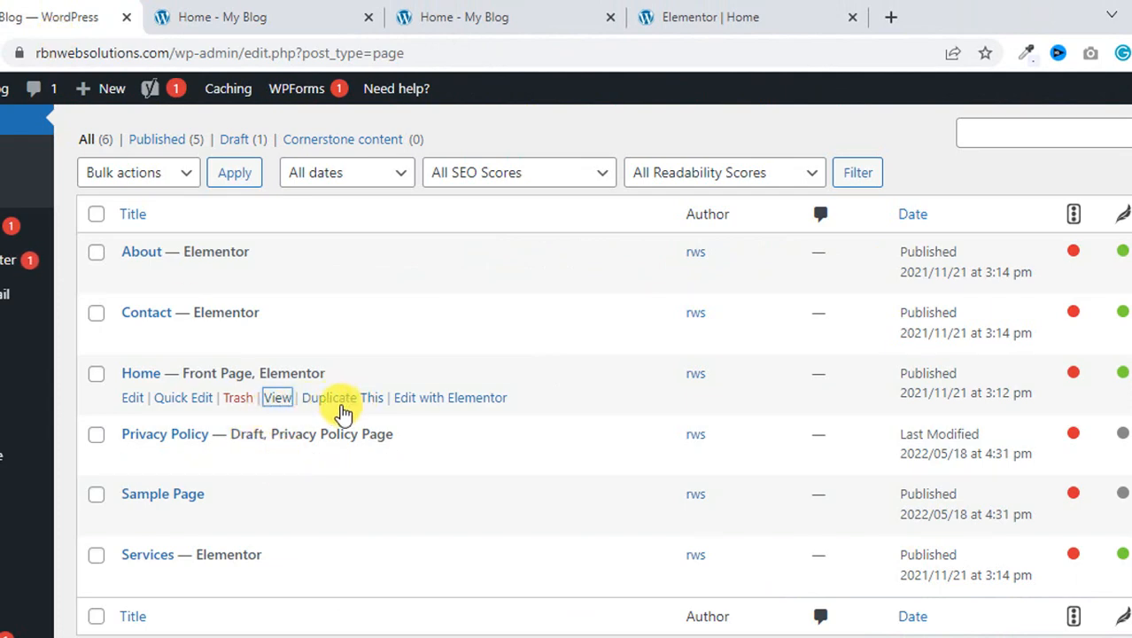
pyautogui.moveTo(335, 397)
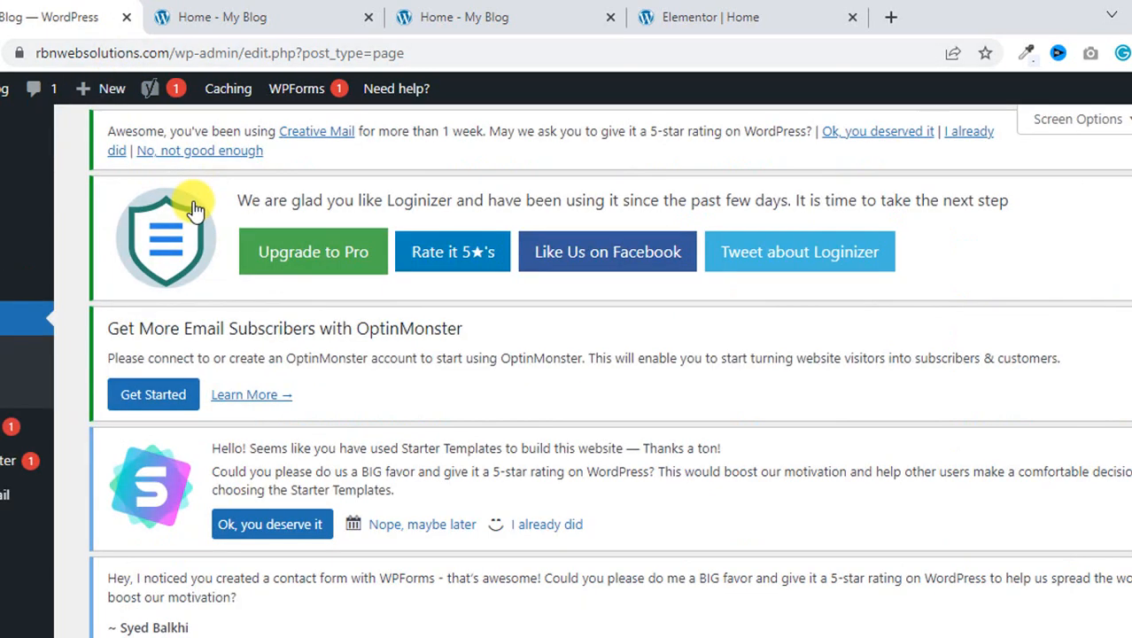
pyautogui.scroll(-3)
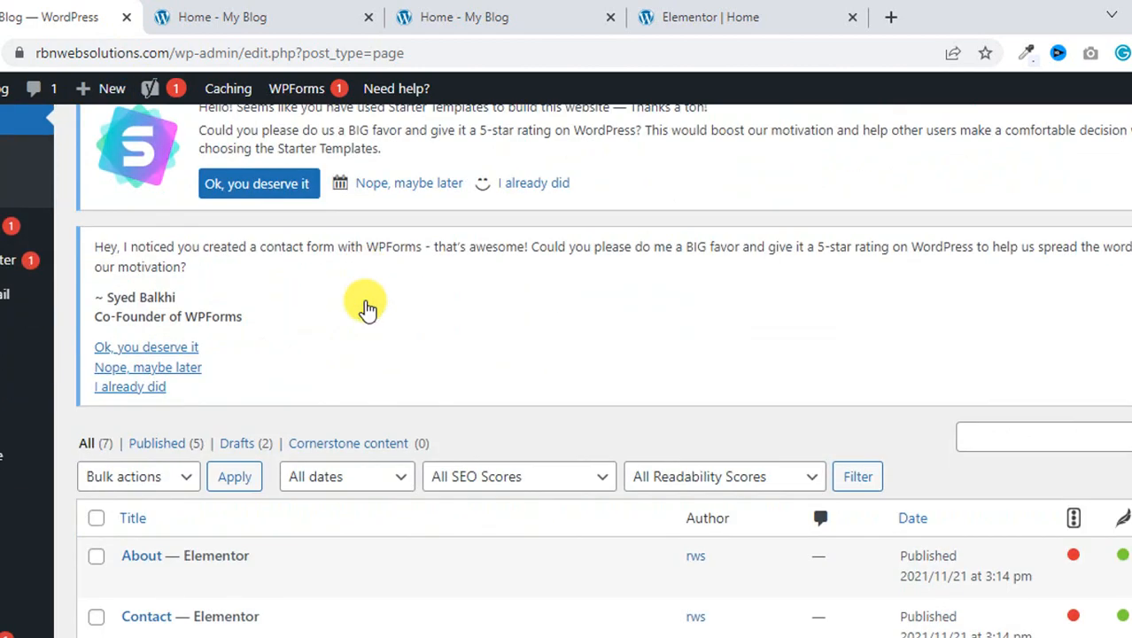
pyautogui.scroll(-3)
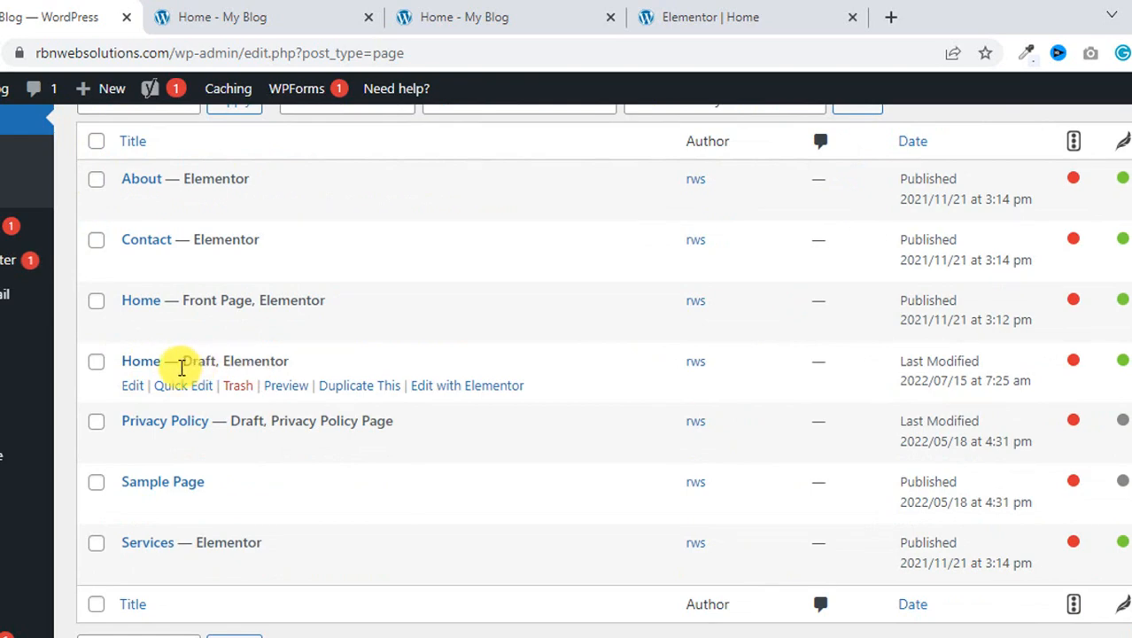
pyautogui.moveTo(452, 390)
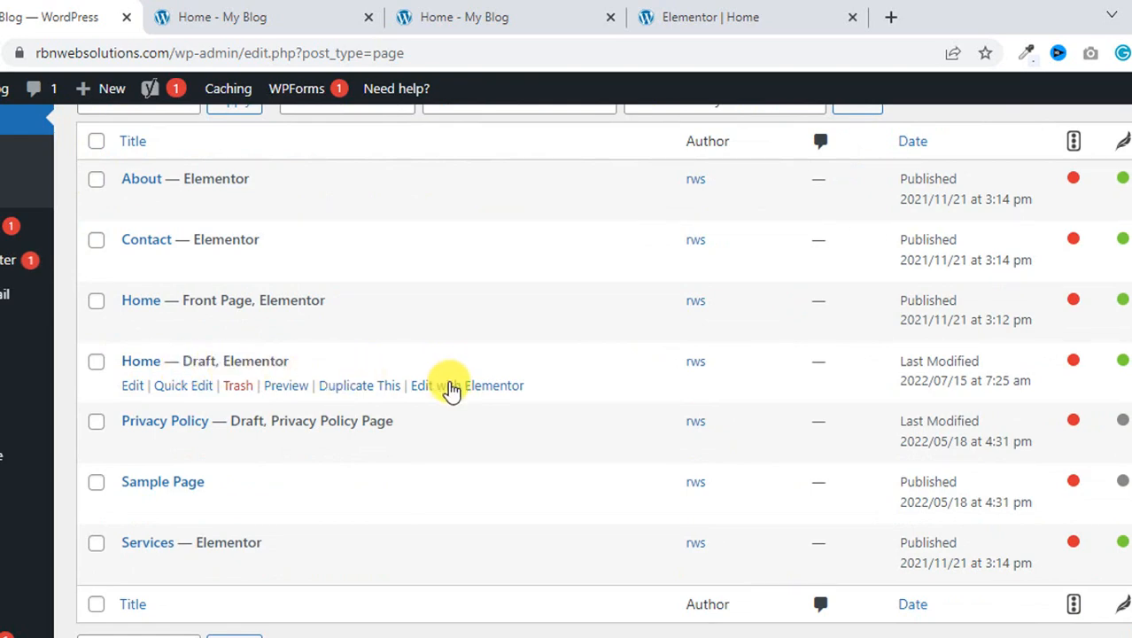
pyautogui.click(466, 385)
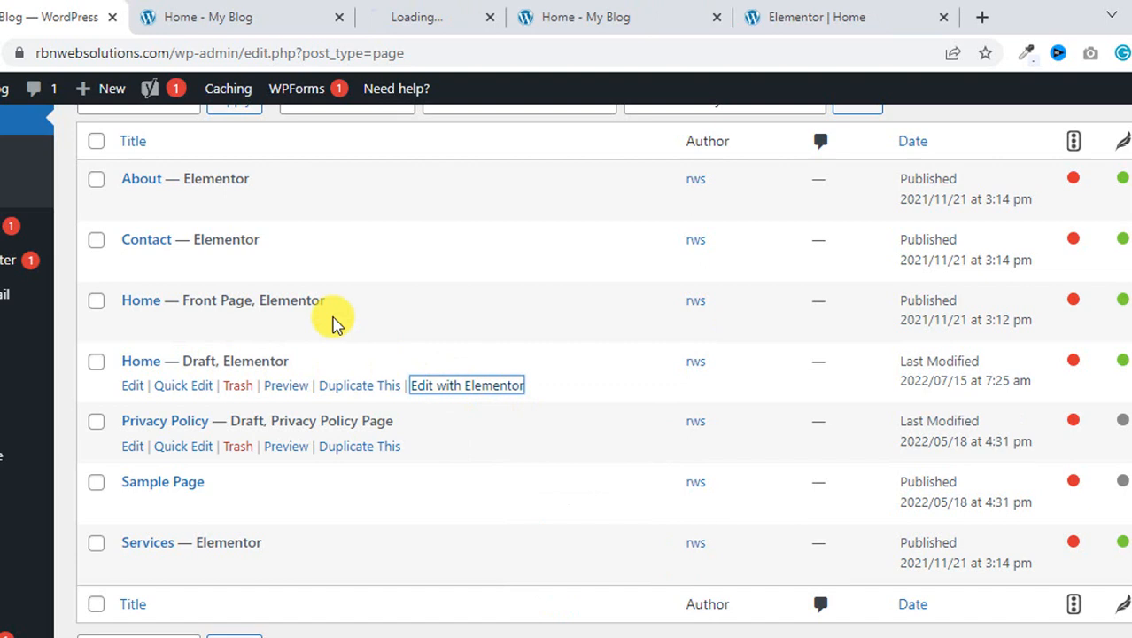
# In the Elementor tab, add a single-column section at the page bottom
pyautogui.click(466, 385)
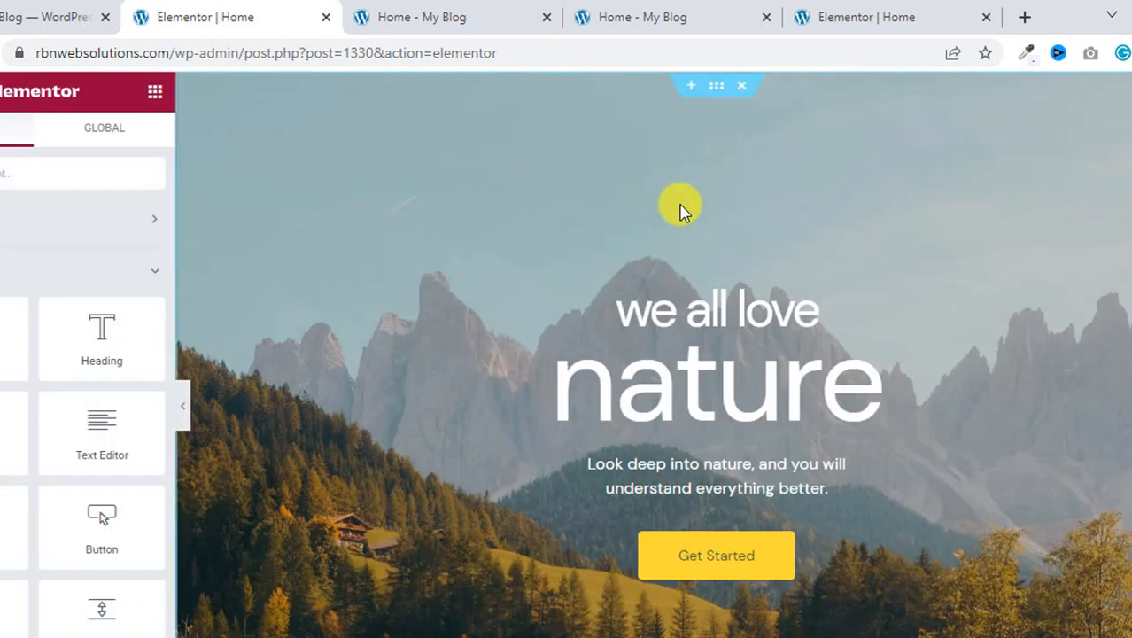
pyautogui.moveTo(636, 232)
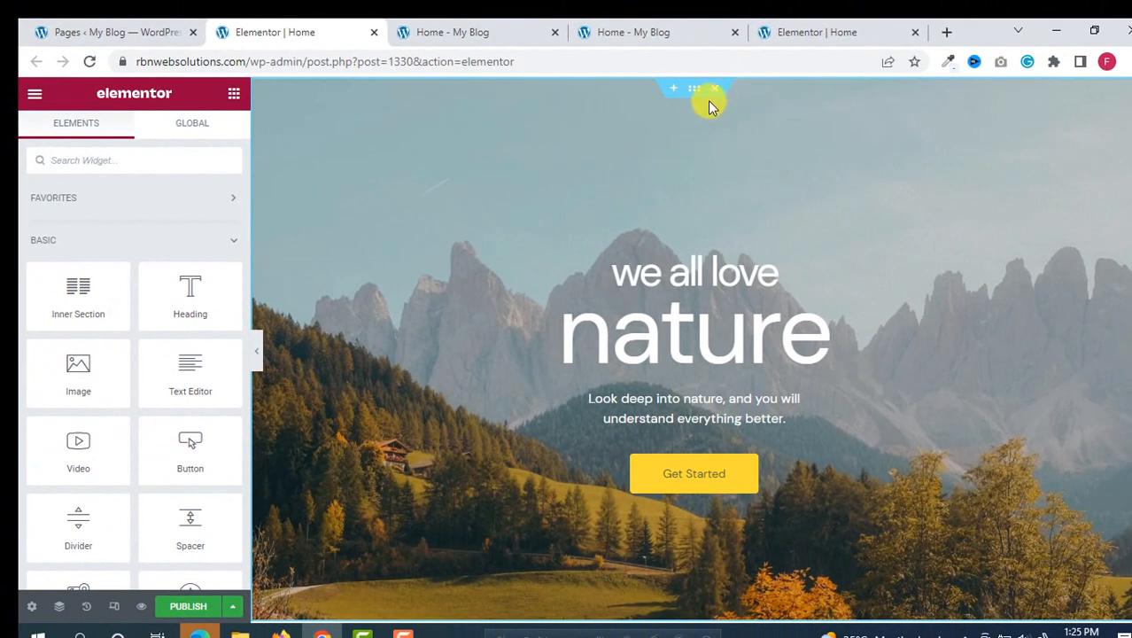
pyautogui.scroll(-3)
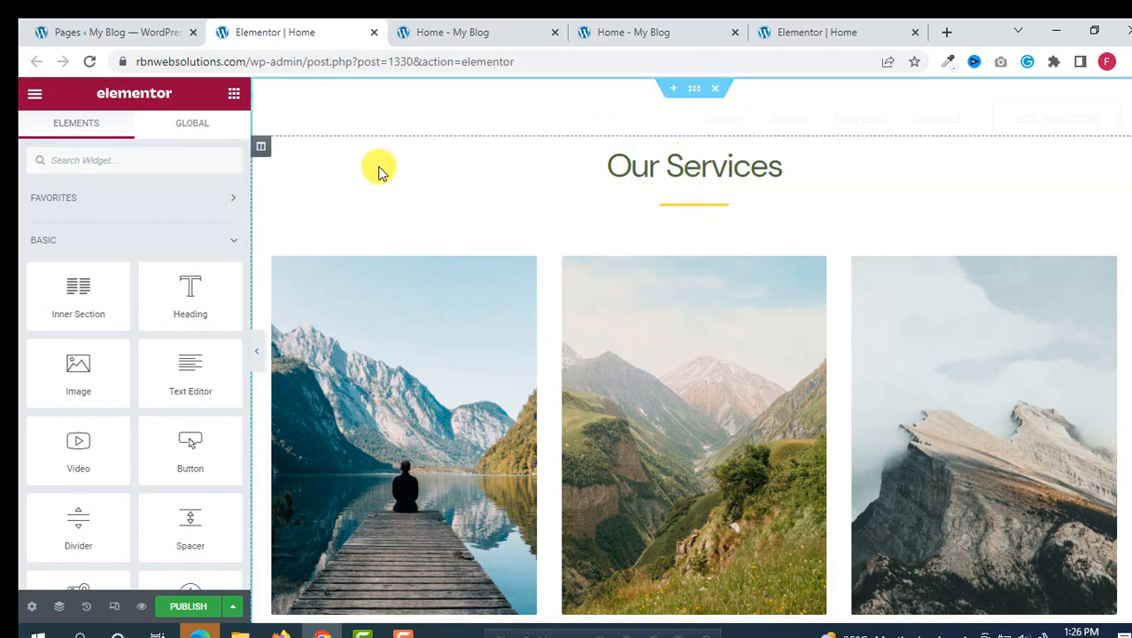
pyautogui.scroll(3)
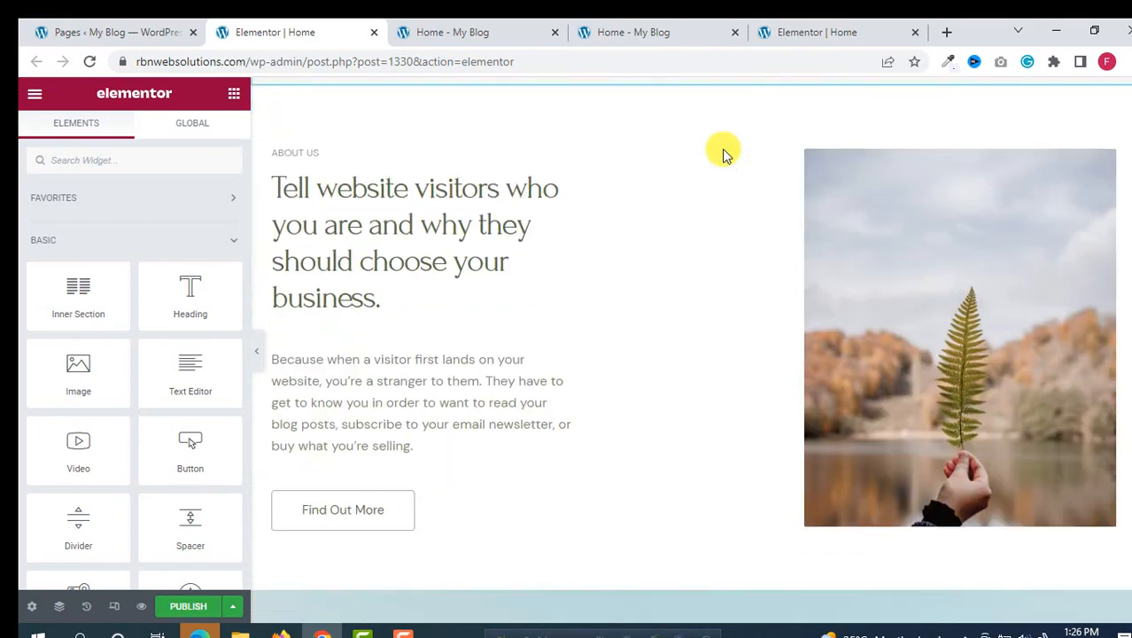
pyautogui.scroll(-3)
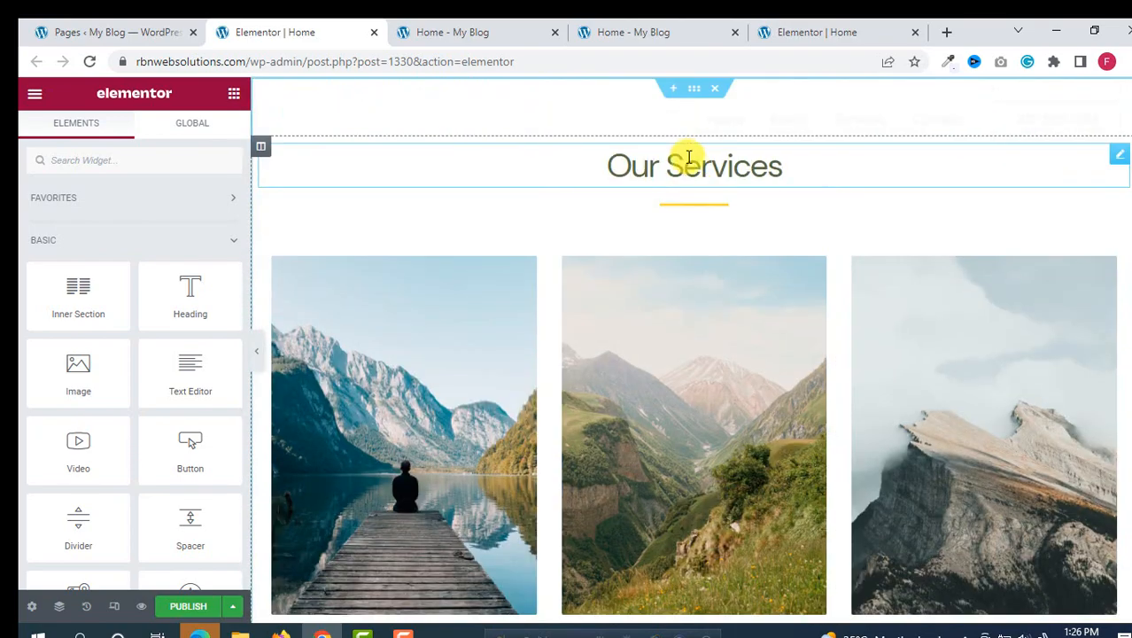
pyautogui.scroll(-3)
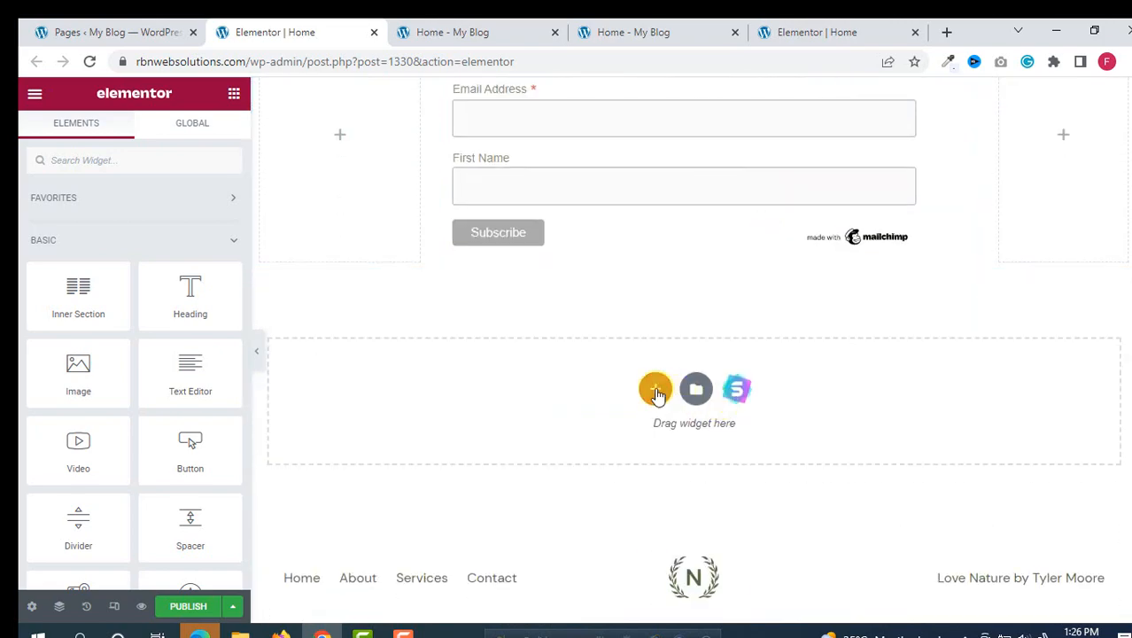
pyautogui.click(656, 389)
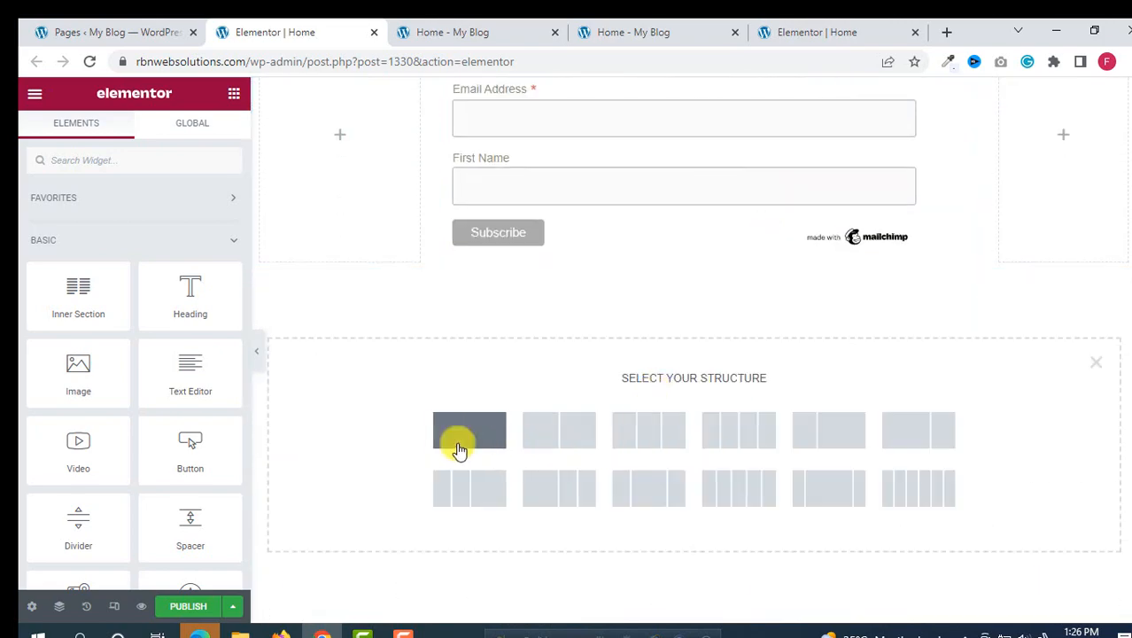
pyautogui.click(470, 430)
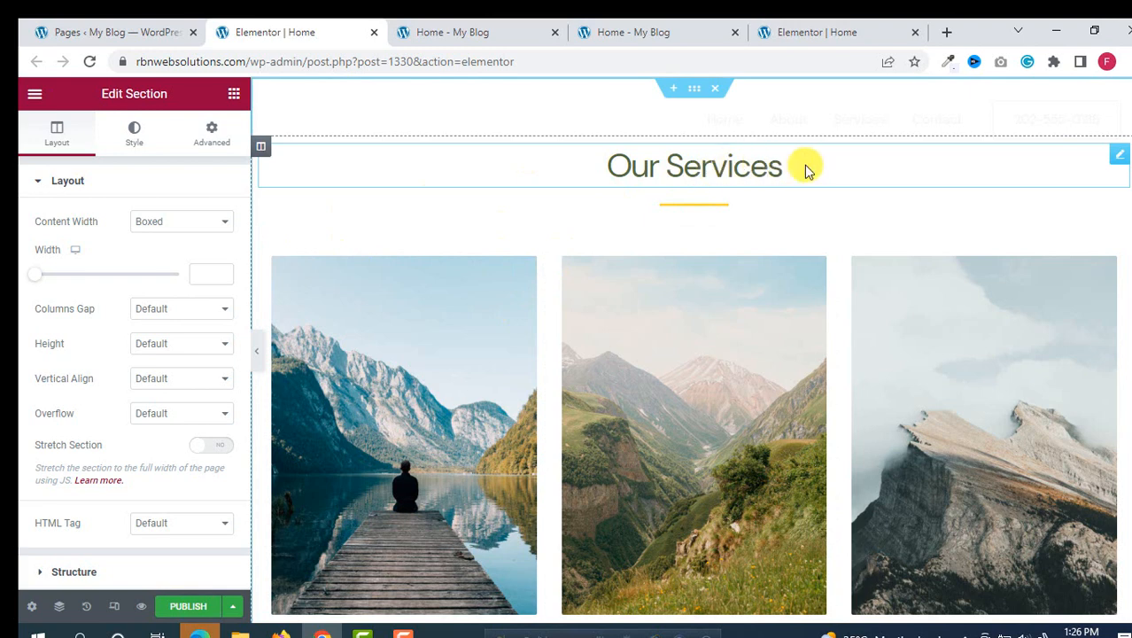
# Give the Our Services section 120 top padding, publish, and view the live page
pyautogui.click(694, 166)
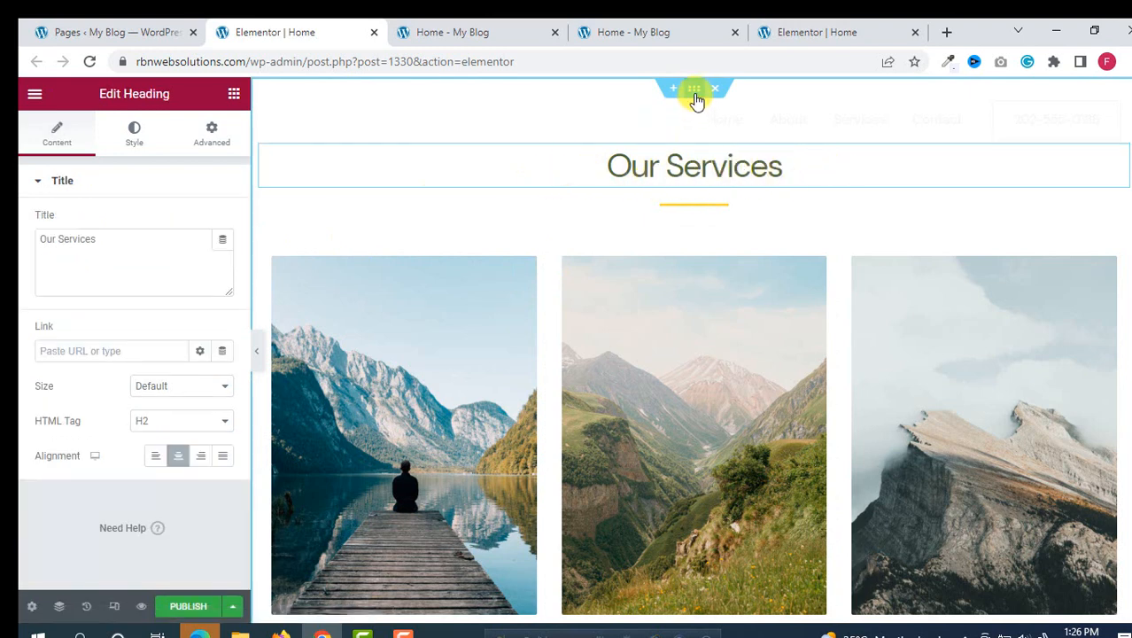
pyautogui.click(693, 88)
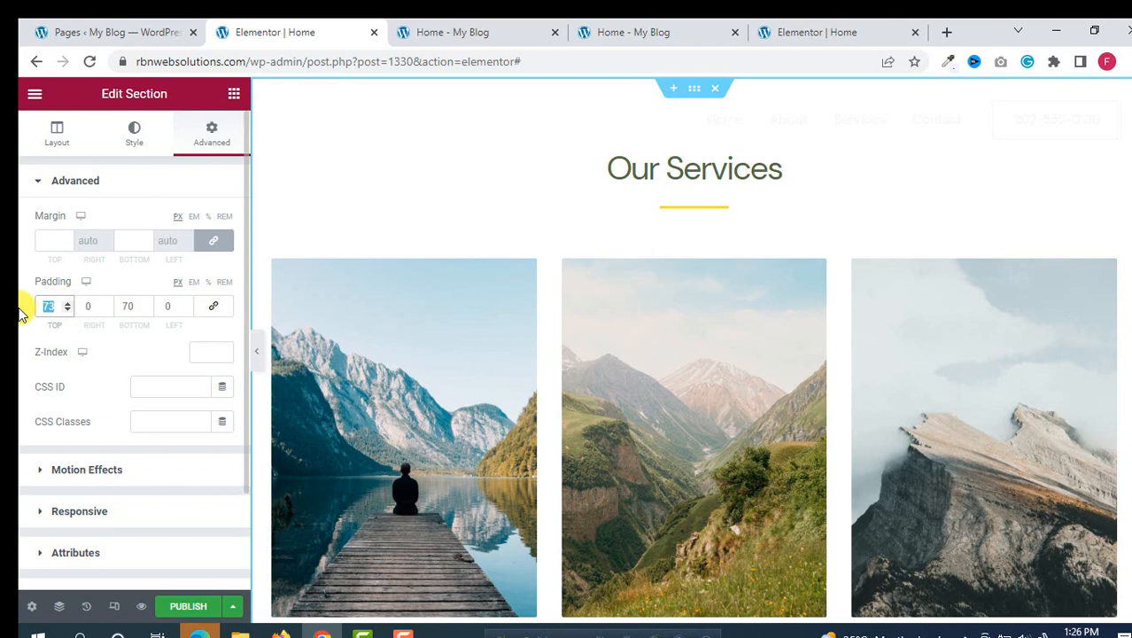
pyautogui.write('120')
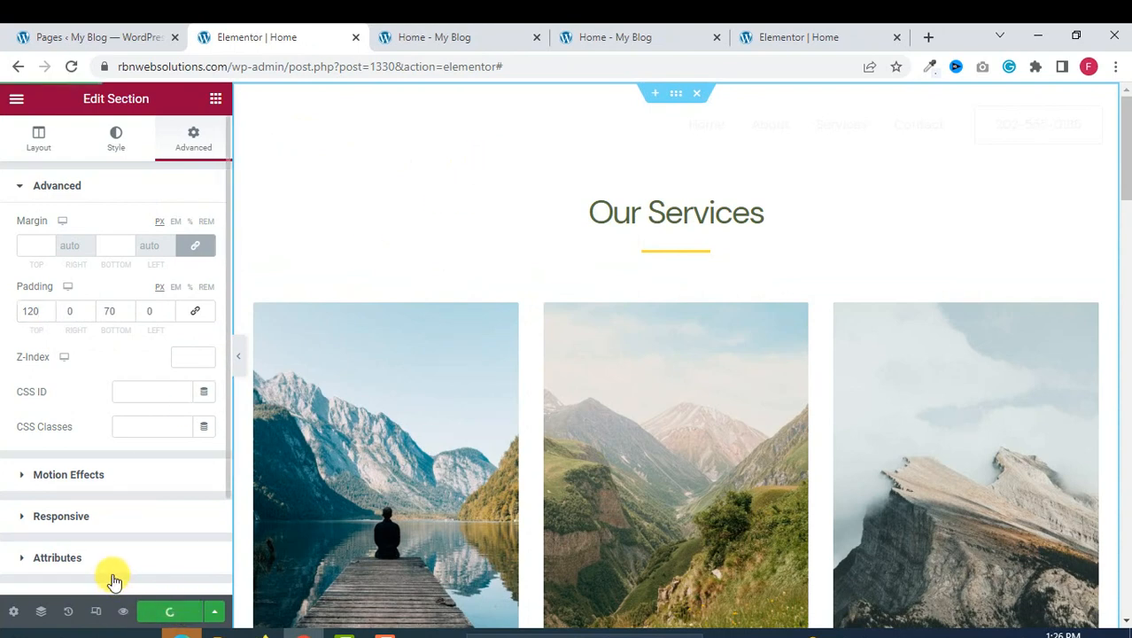
pyautogui.moveTo(322, 501)
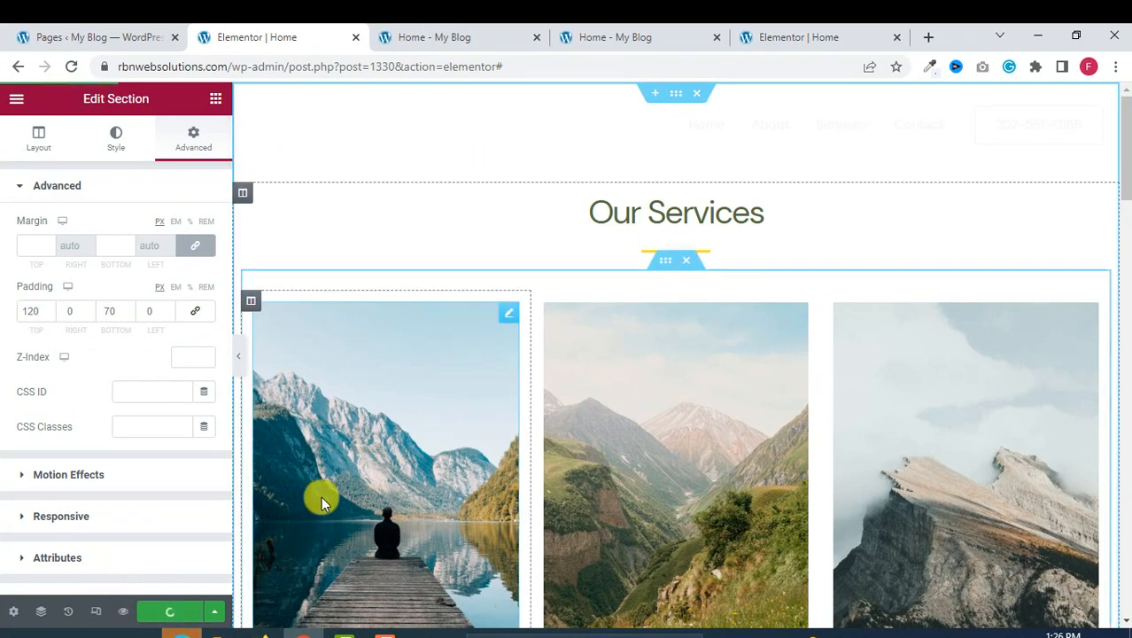
pyautogui.click(169, 610)
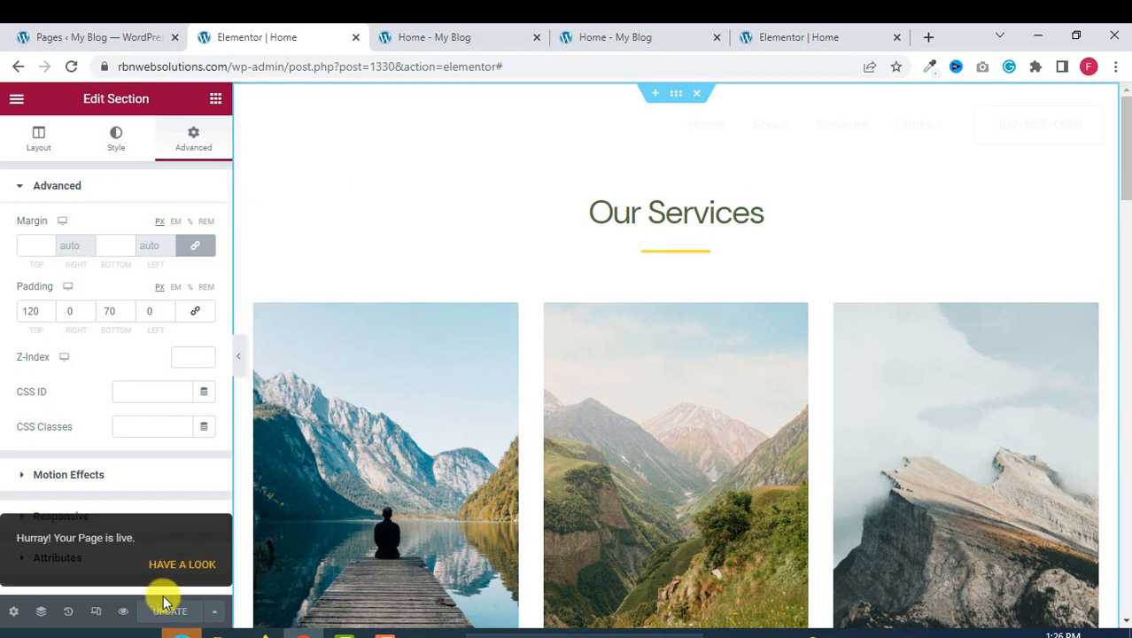
pyautogui.click(182, 564)
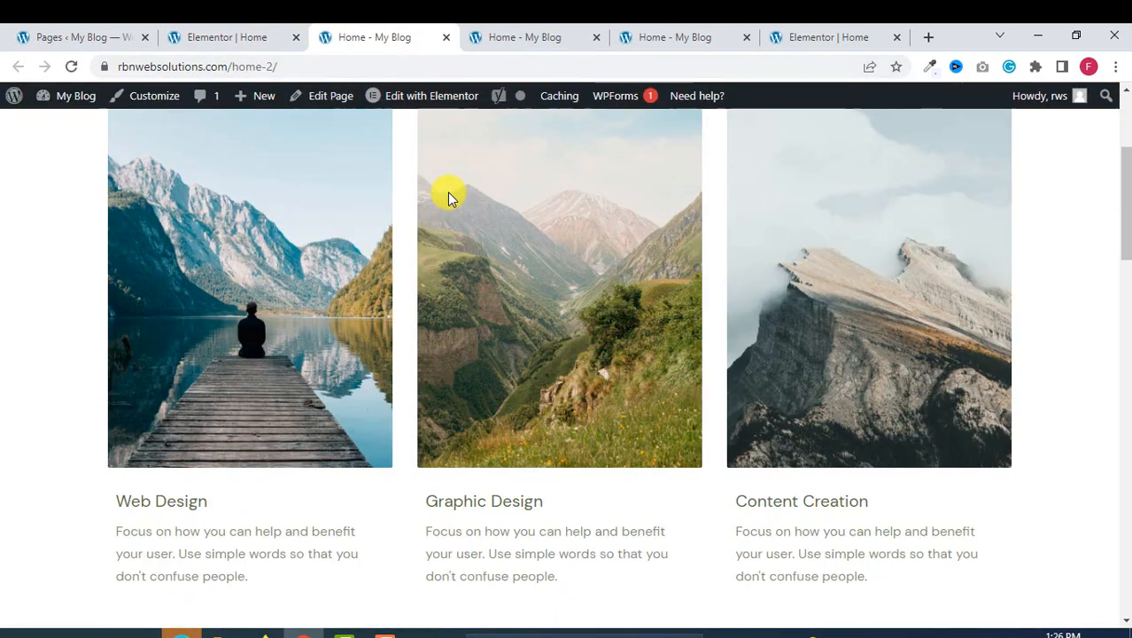
# Compare the new page with the original home page, scrolling down to the footer
pyautogui.scroll(-3)
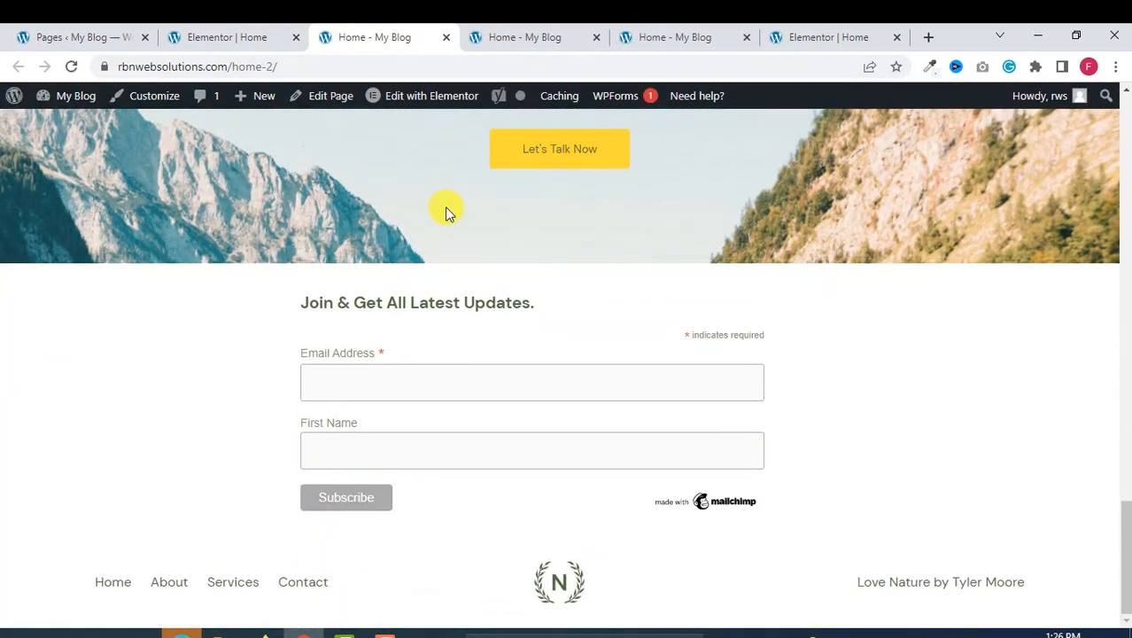
pyautogui.click(524, 37)
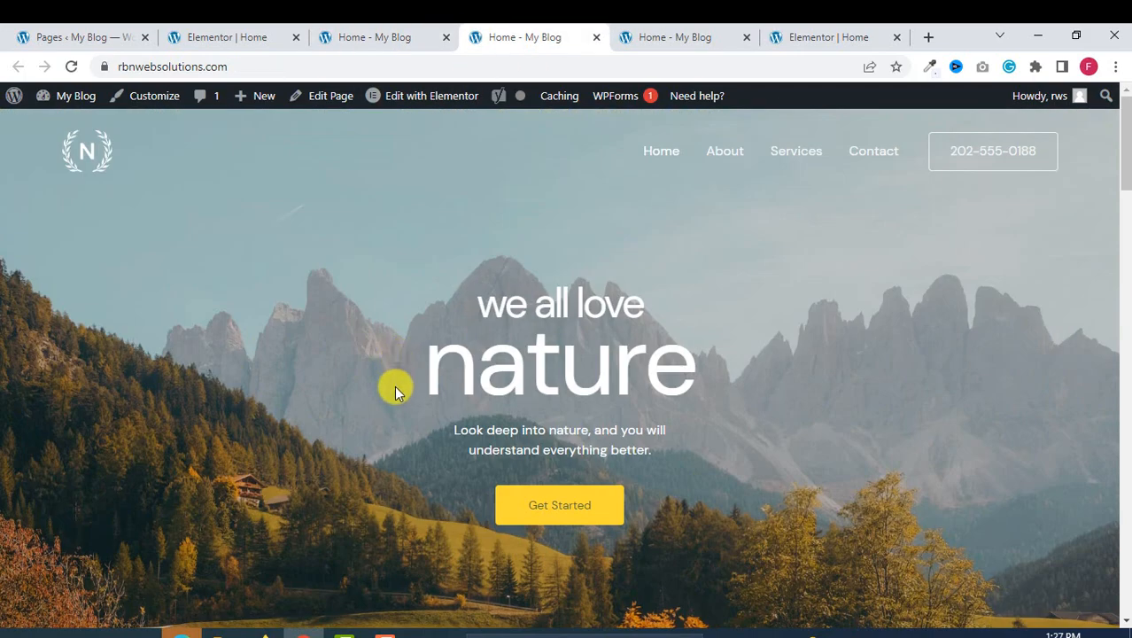
pyautogui.scroll(-3)
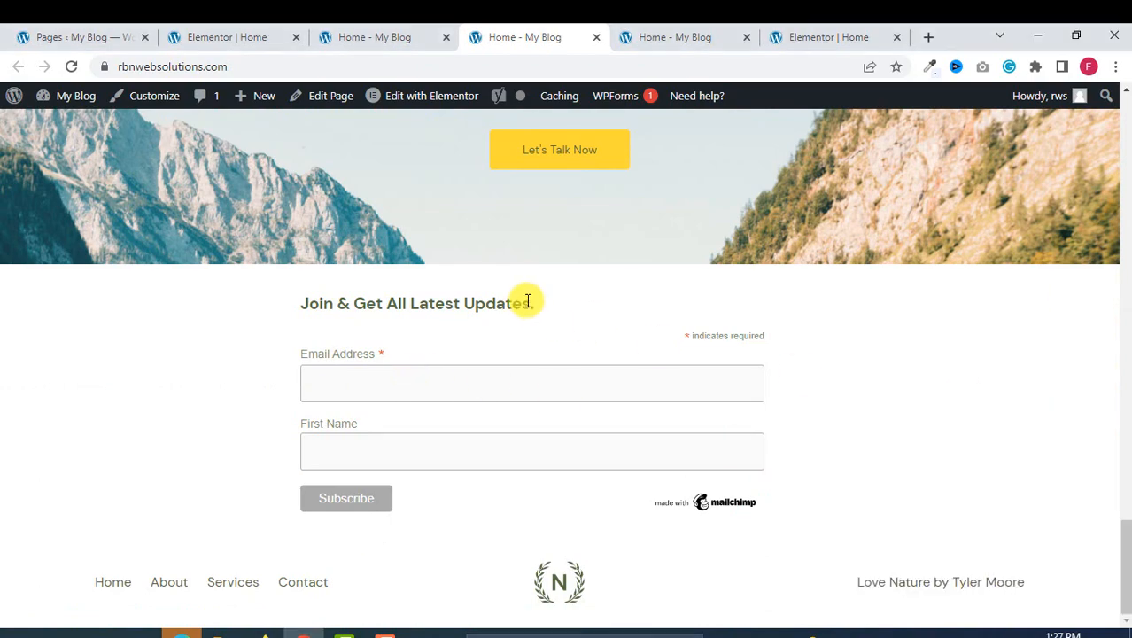
pyautogui.scroll(3)
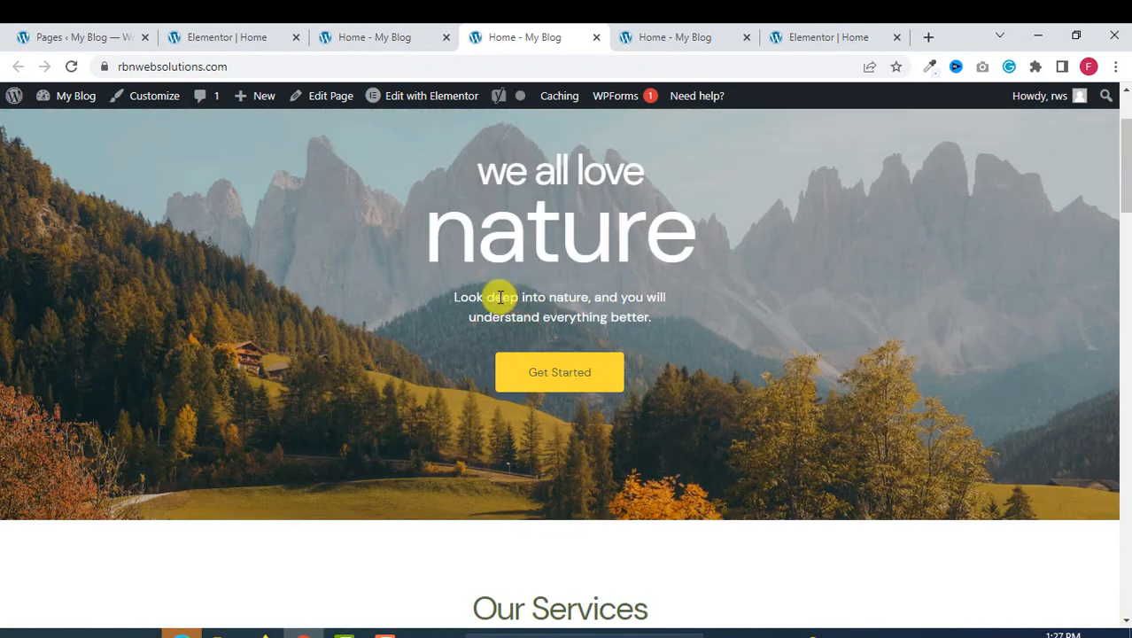
pyautogui.moveTo(324, 245)
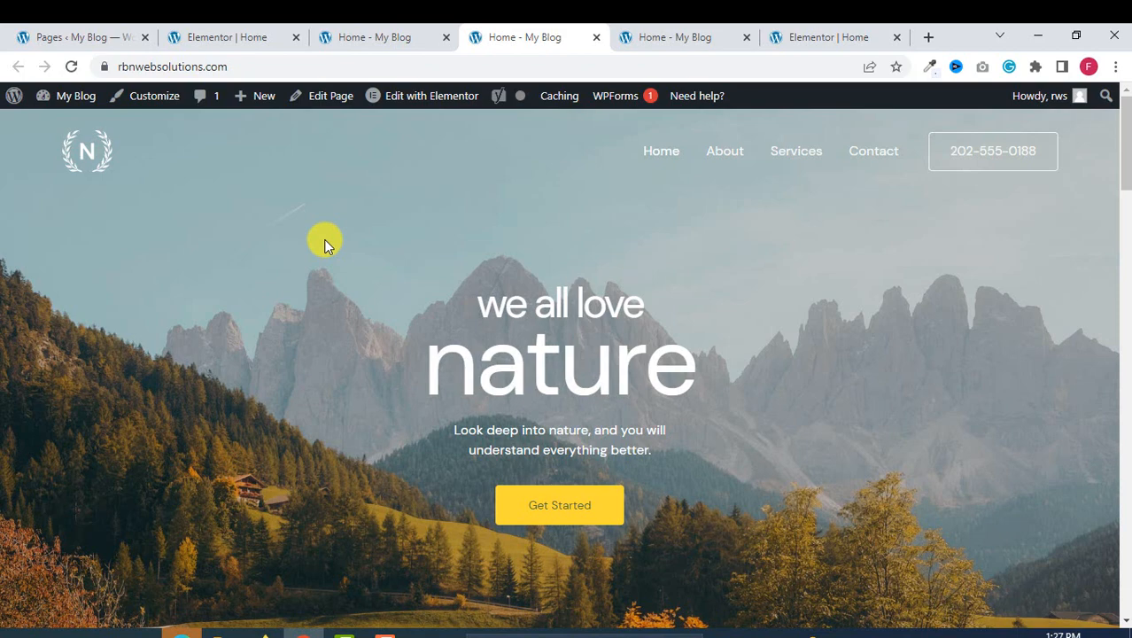
pyautogui.scroll(-3)
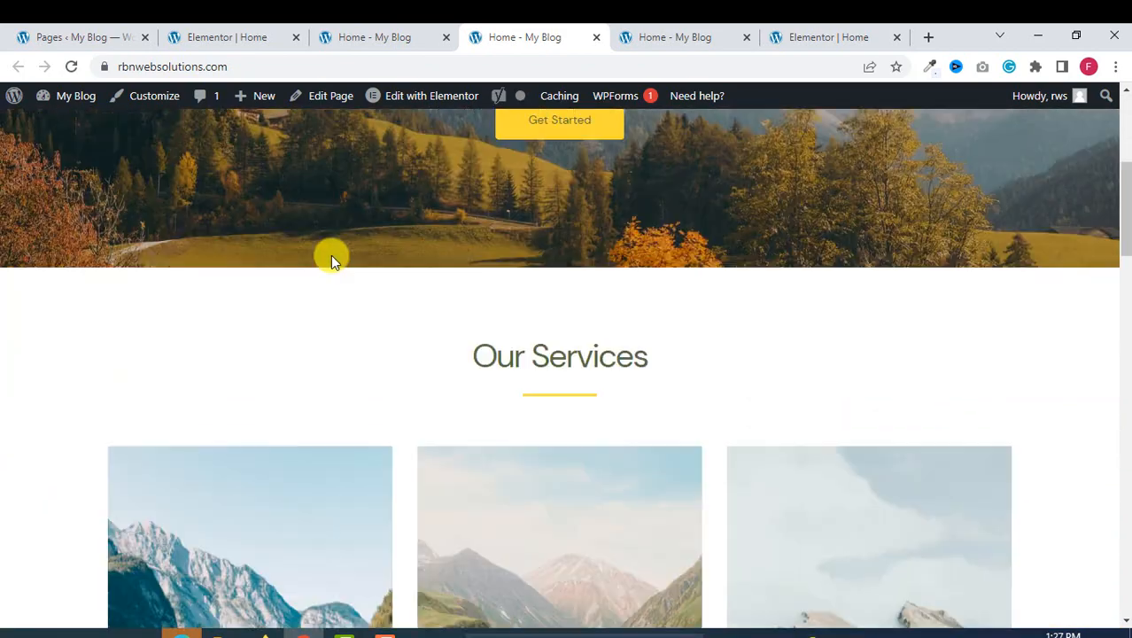
pyautogui.scroll(-3)
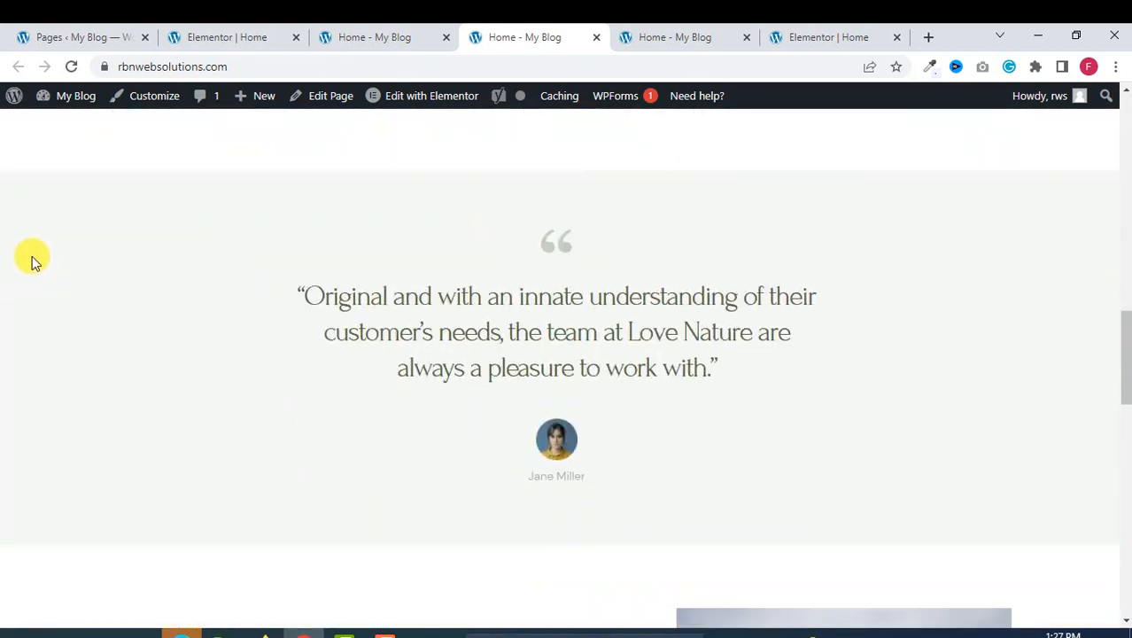
pyautogui.scroll(-3)
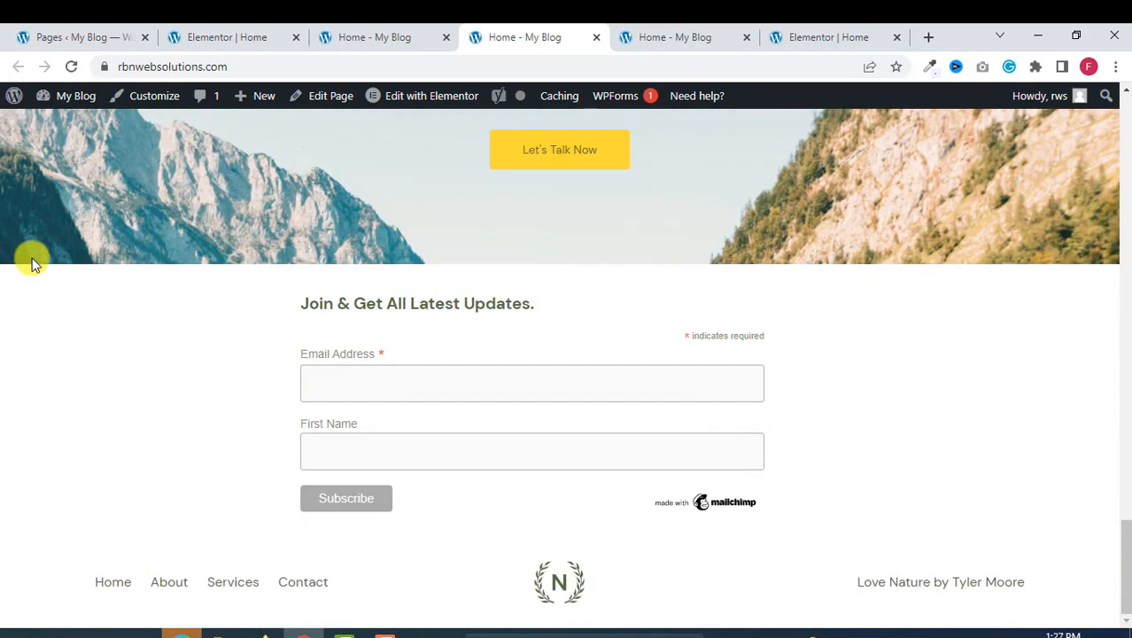